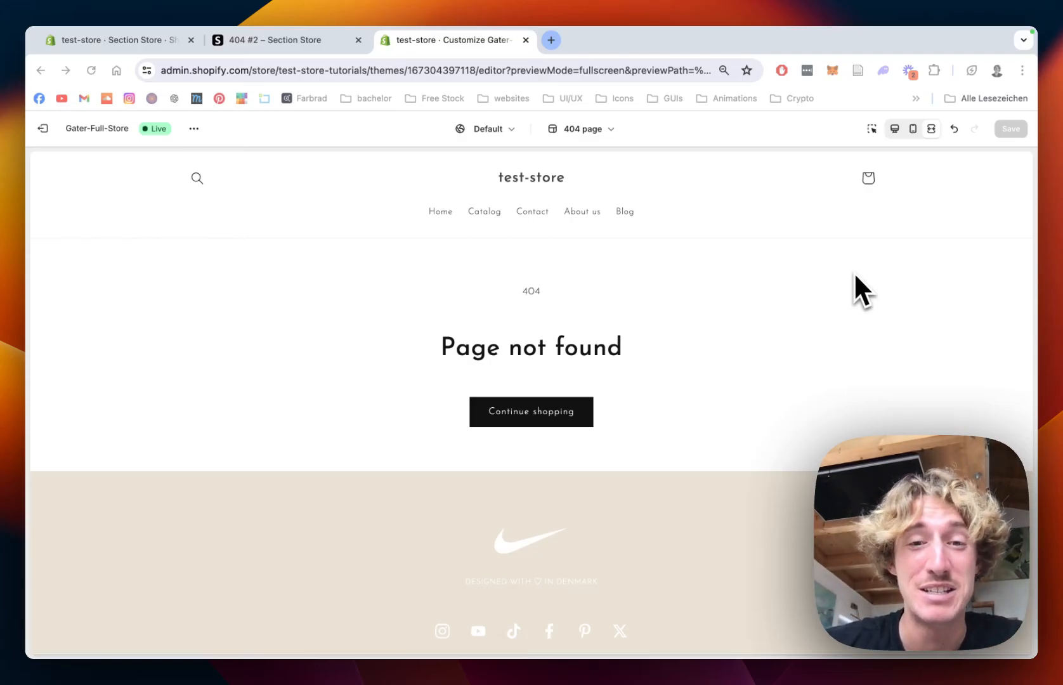
mouse_move(613, 322)
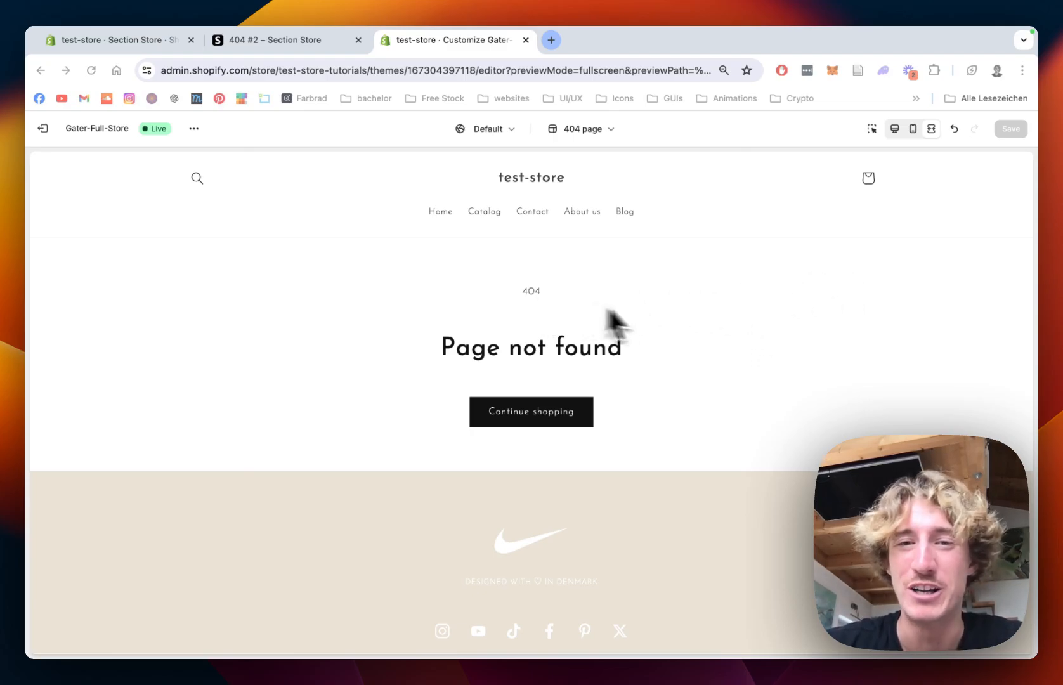
mouse_move(686, 331)
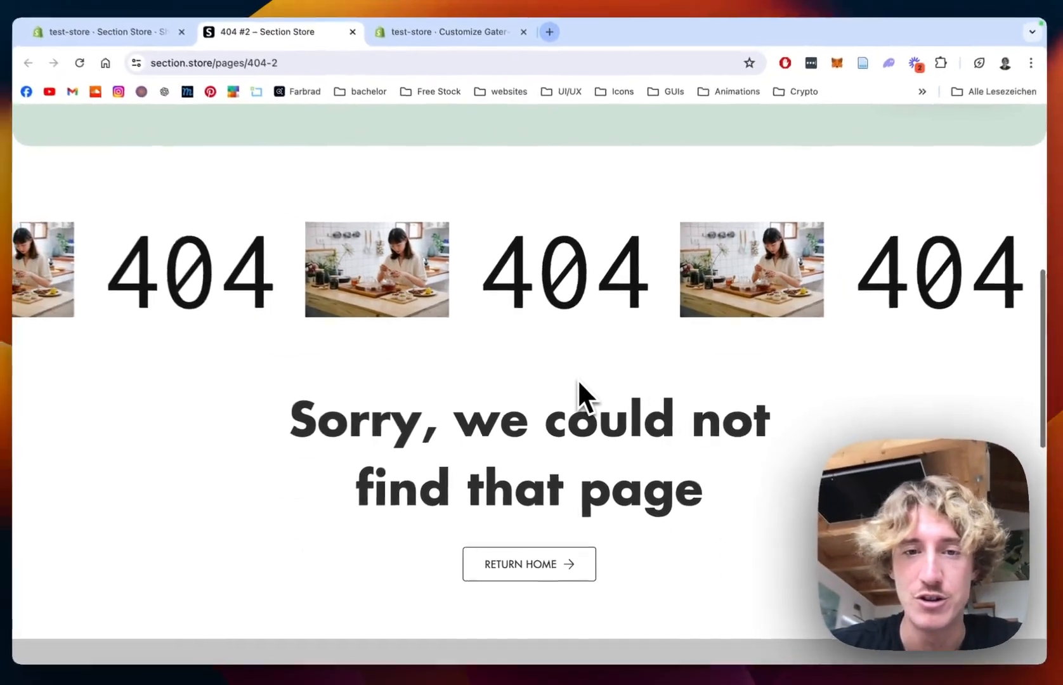
Step: Look over the default 404 page preview, then return to the Section Store catalogue
scroll("down", 3)
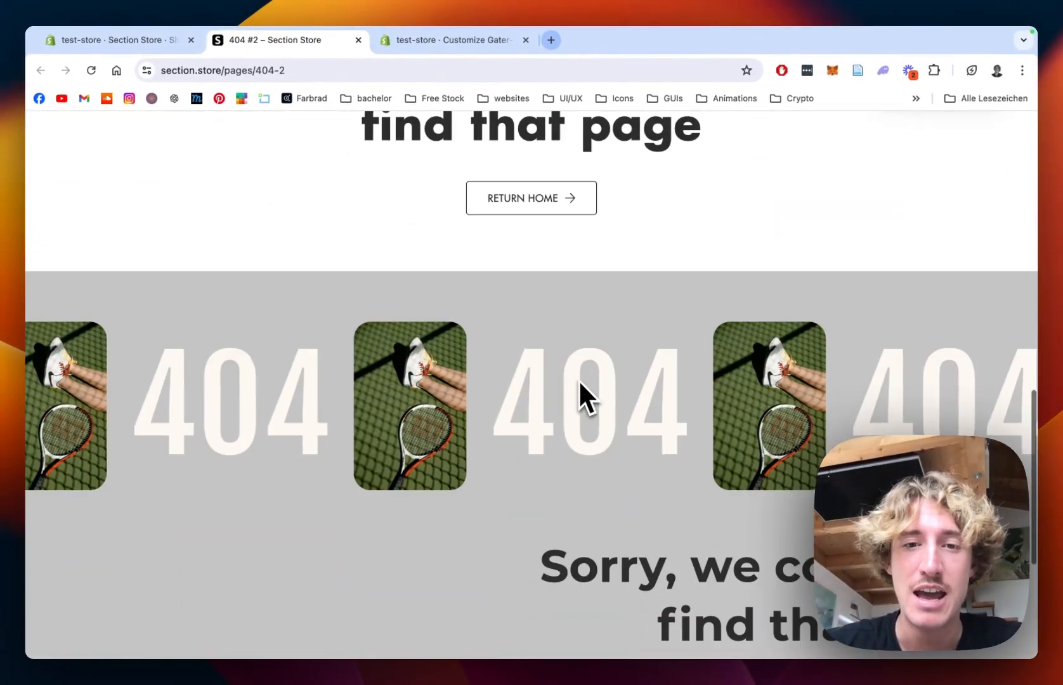
scroll("up", 3)
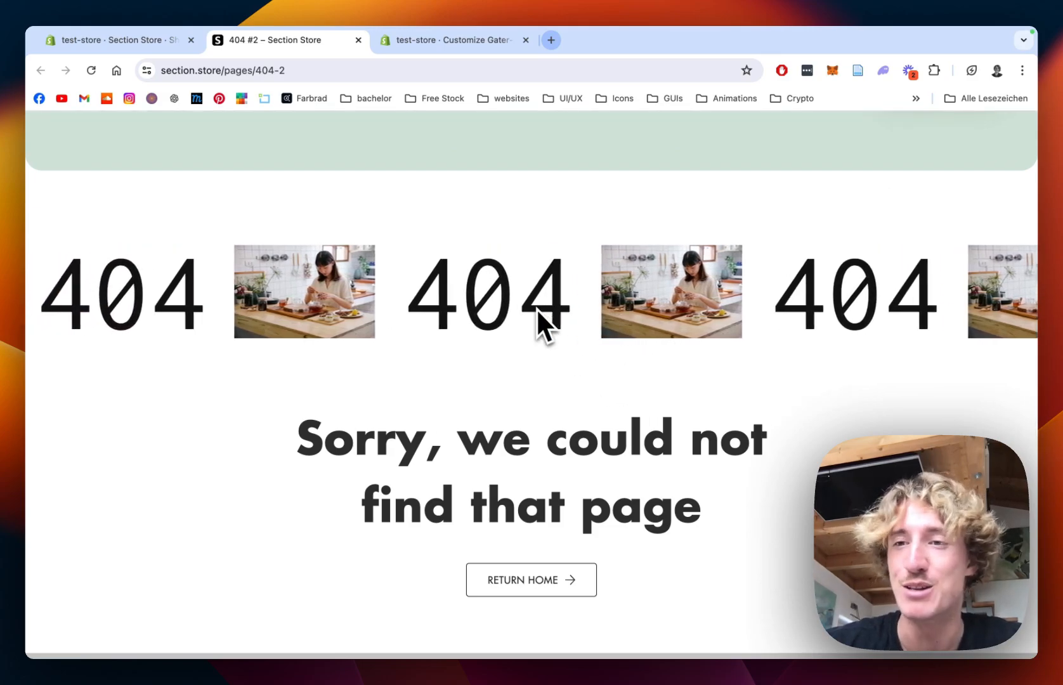
left_click(116, 40)
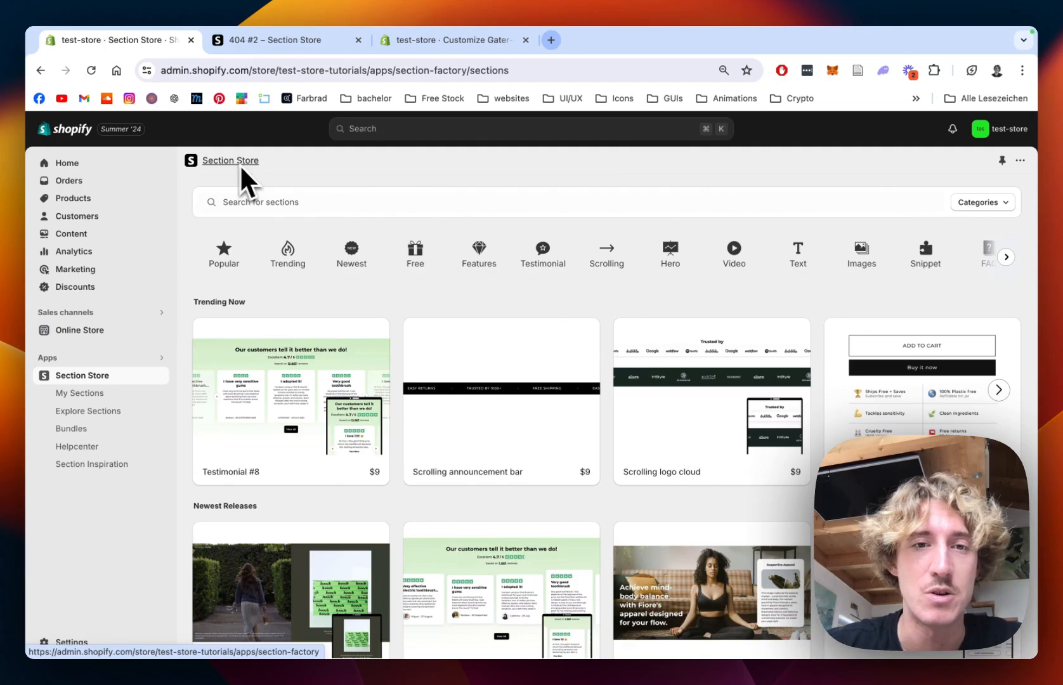
mouse_move(440, 193)
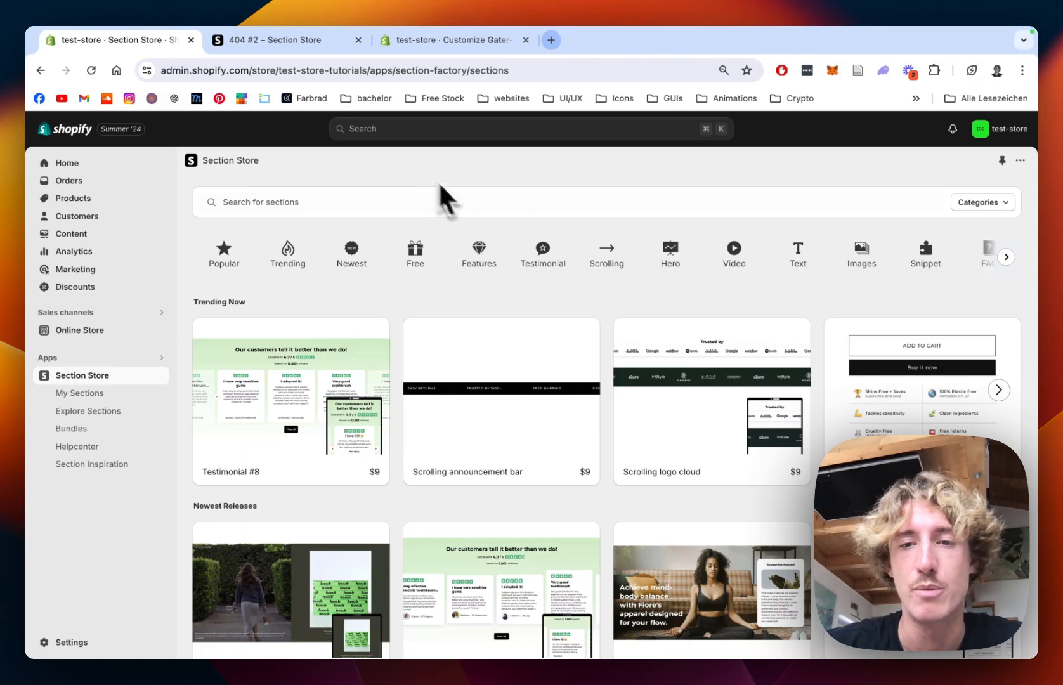
Step: Search the catalogue for '404' and bring up the 404 page #2 details
left_click(338, 201)
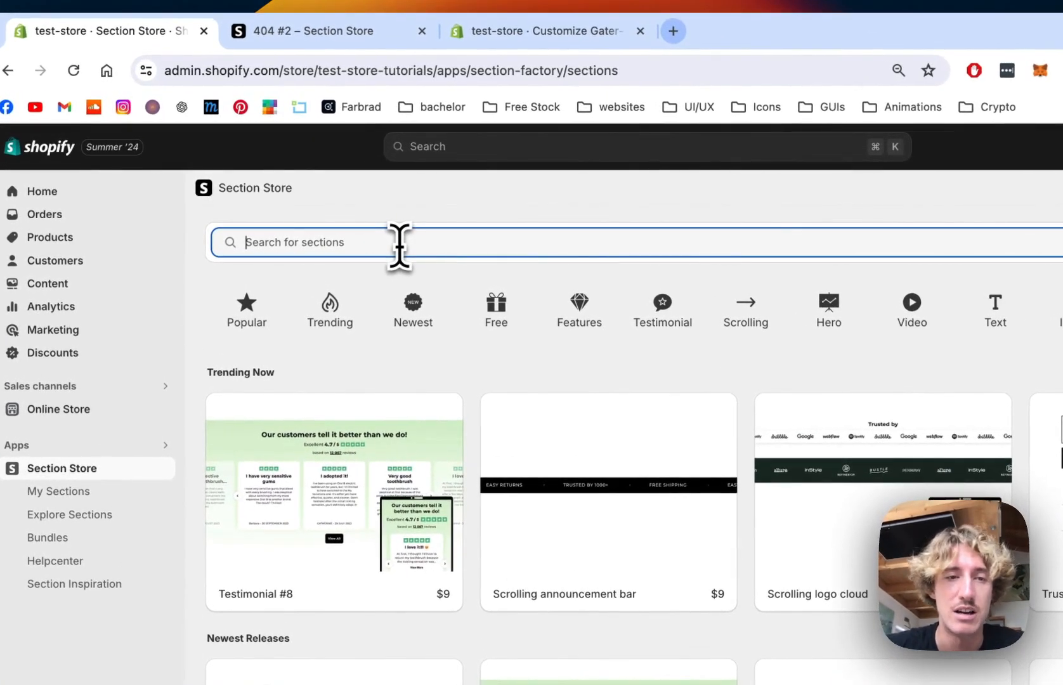
type("404")
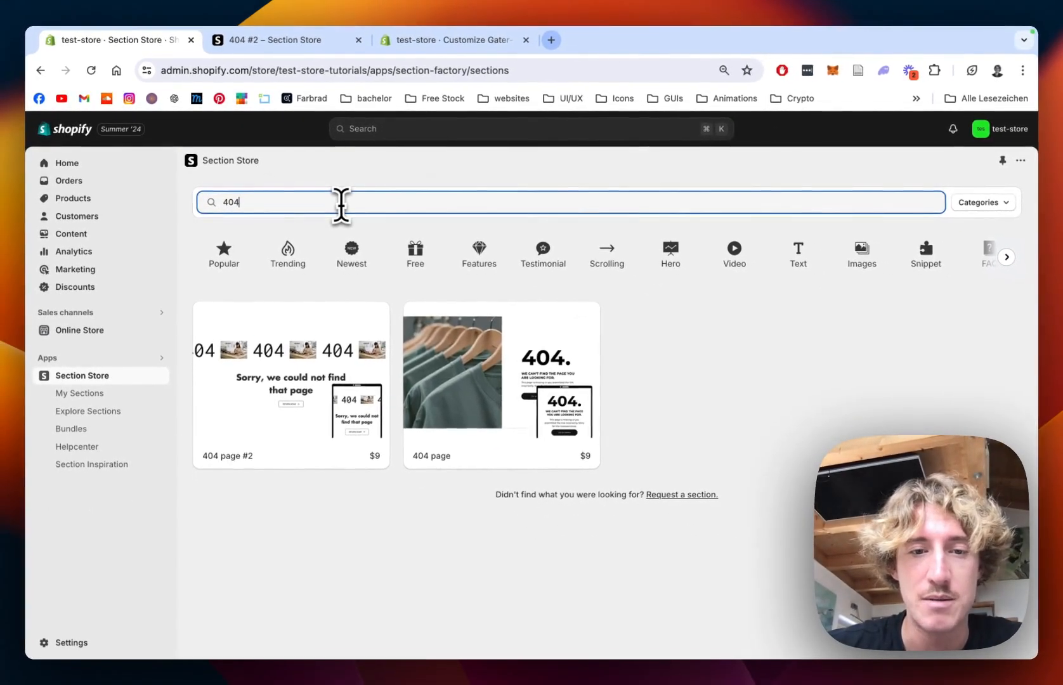
left_click(290, 386)
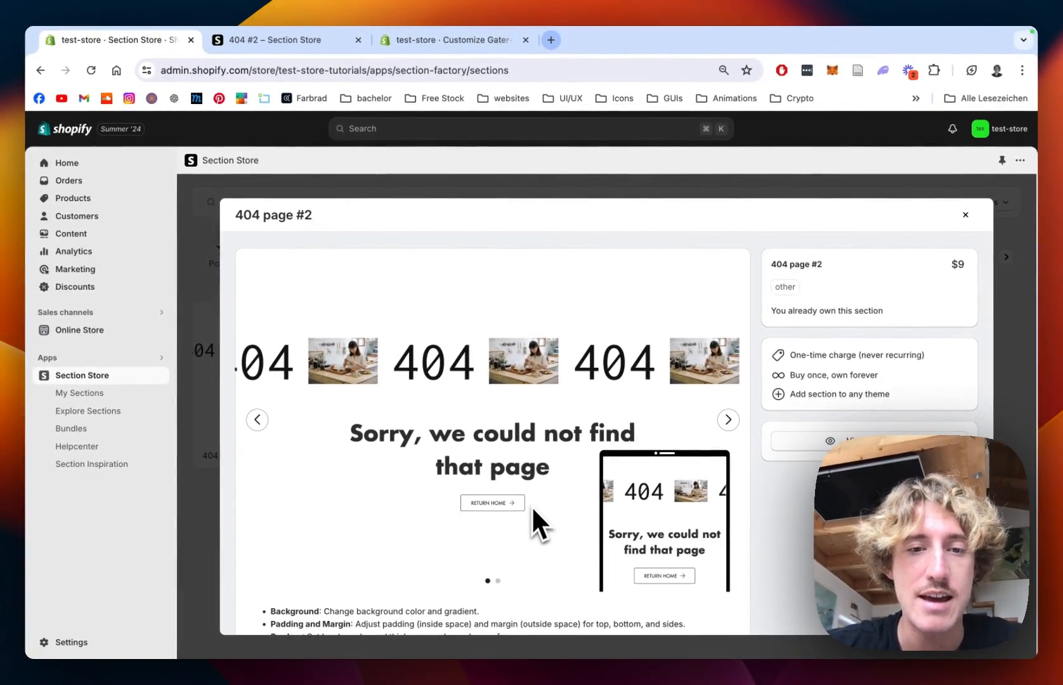
Step: Read the 404 page #2 feature list and show its second, green preview slide
scroll("down", 3)
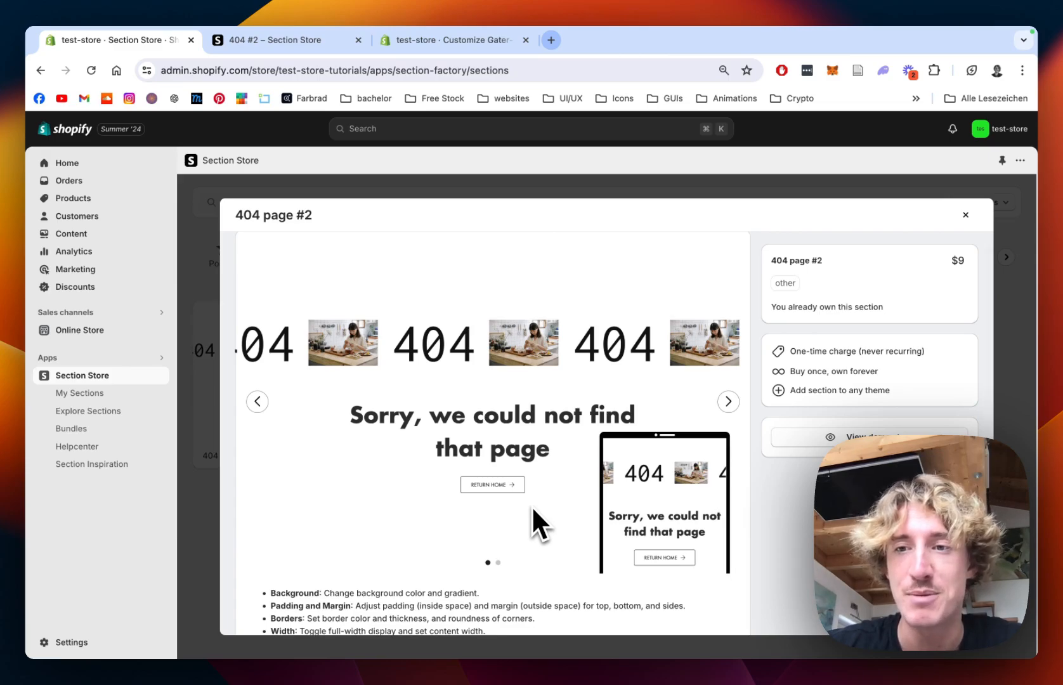
mouse_move(966, 306)
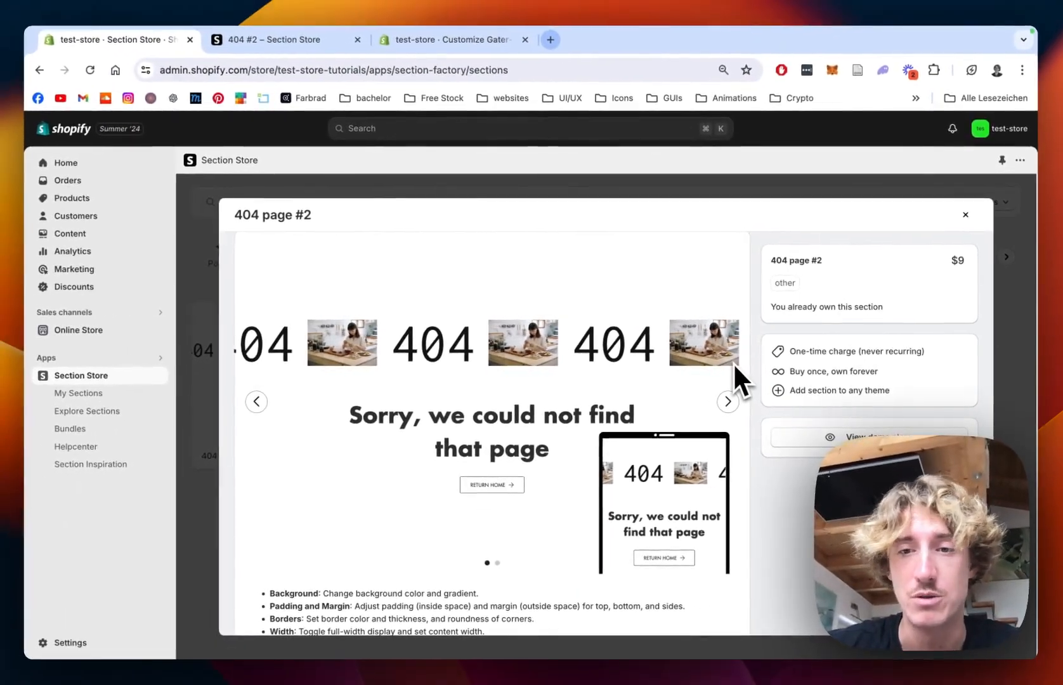
scroll("down", 3)
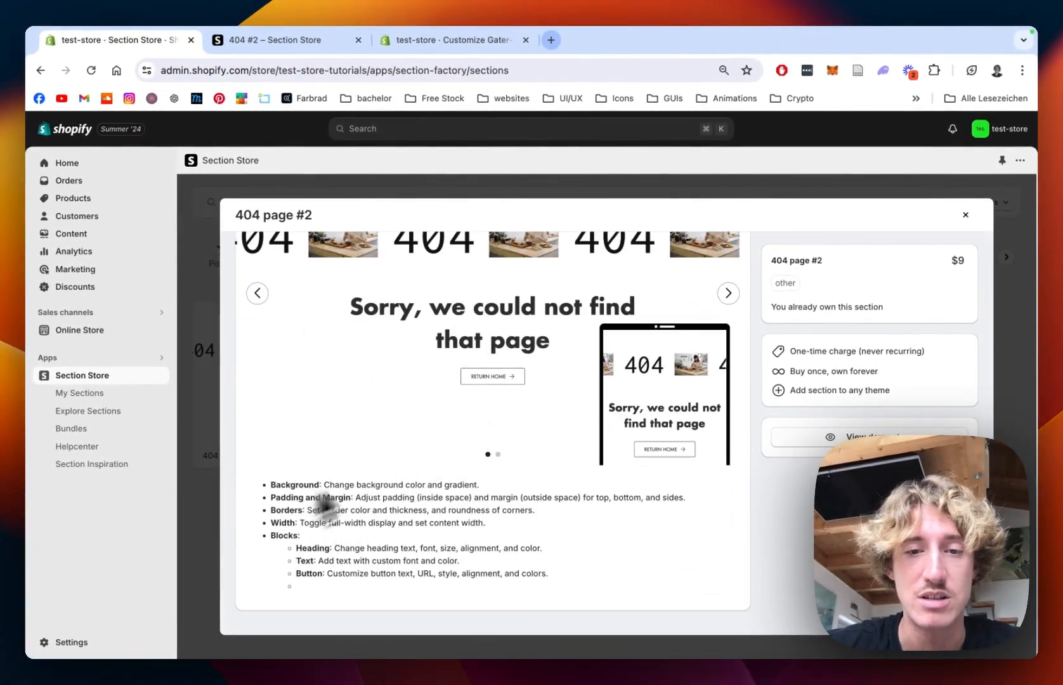
left_click(729, 292)
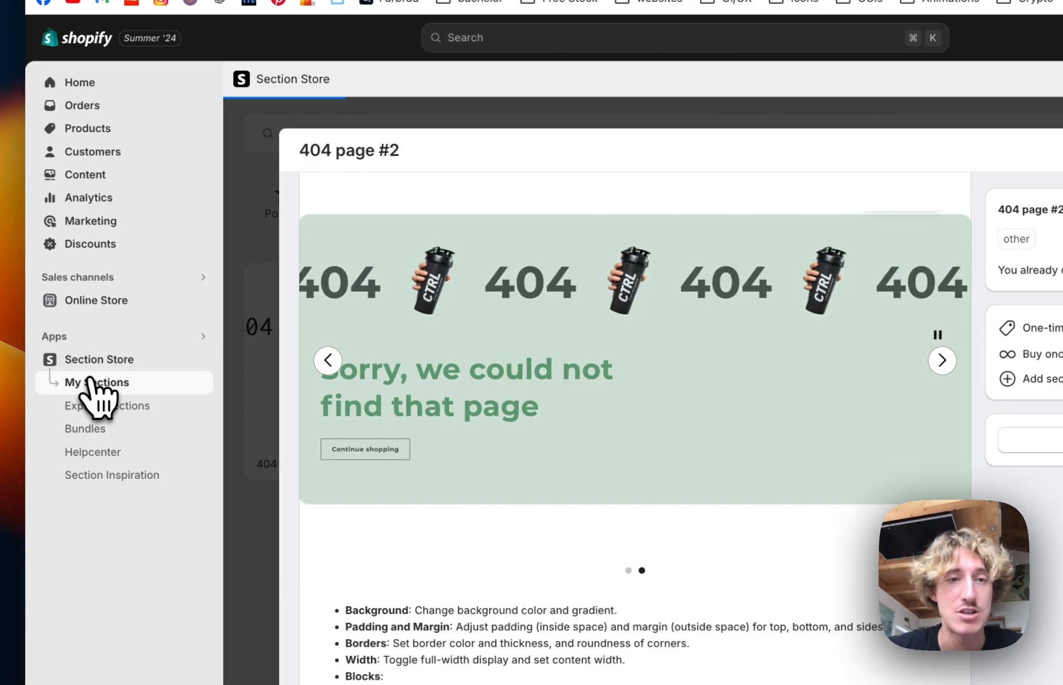
Step: From My Sections, add 404 page #2 to the live Gater-Full-Store theme and edit it
left_click(96, 382)
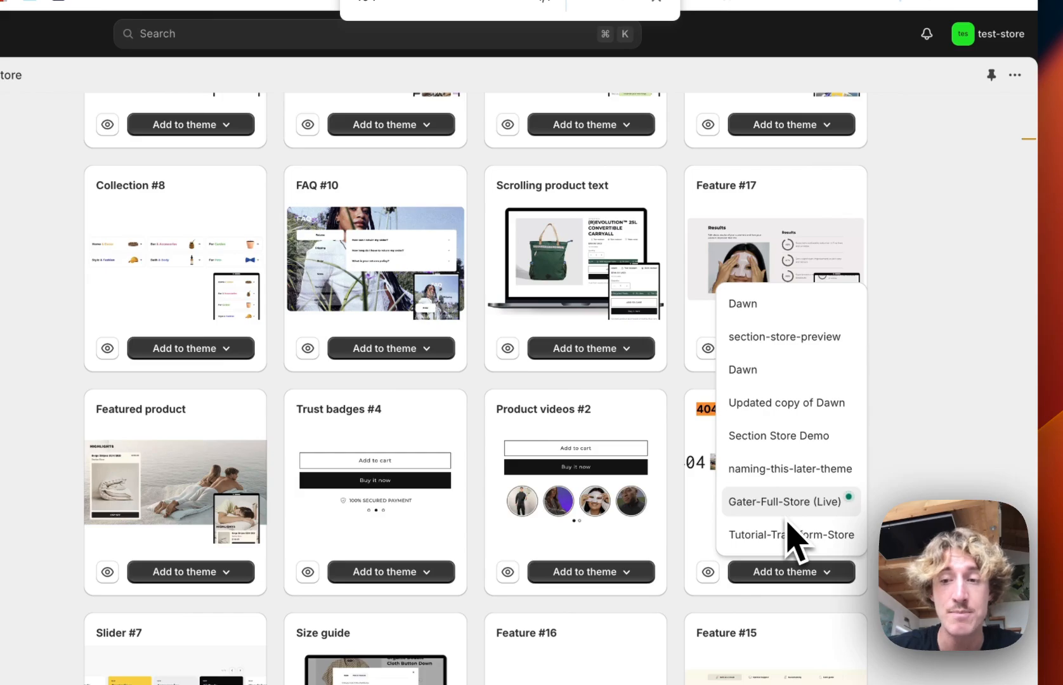
left_click(949, 338)
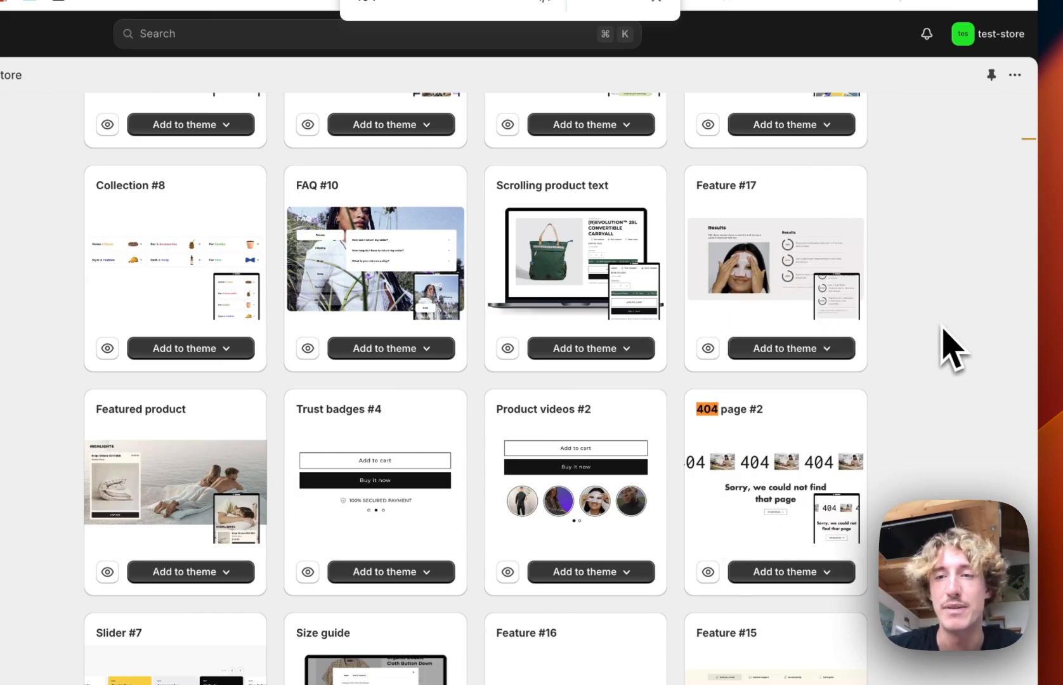
left_click(806, 181)
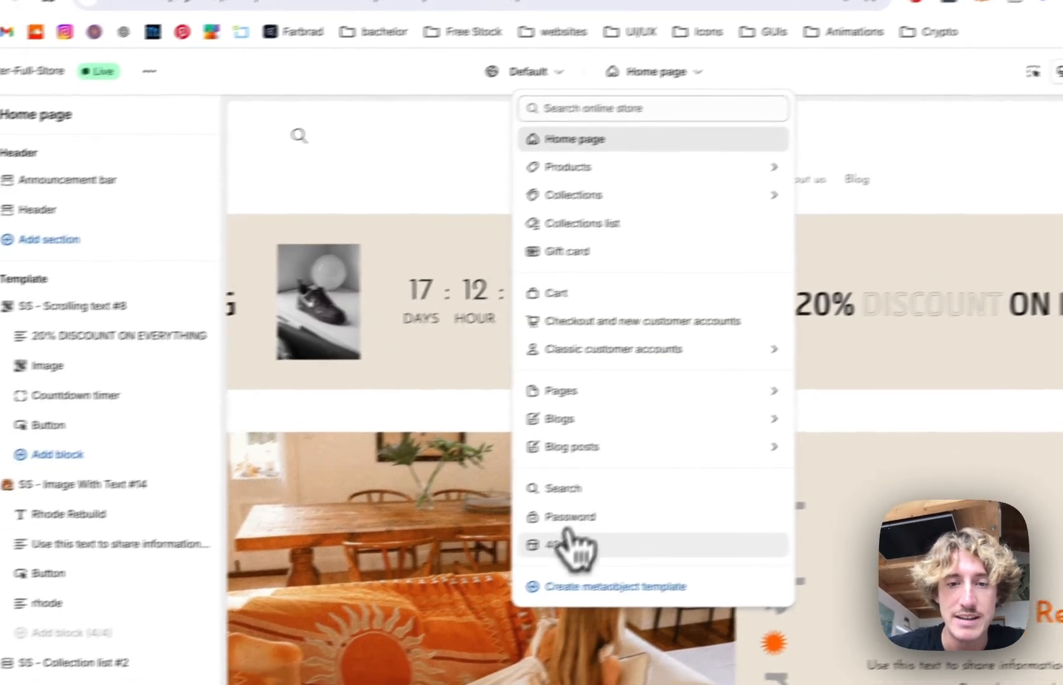
Step: Switch to the 404 page template and insert the SS - 404 Page #2 section
left_click(556, 544)
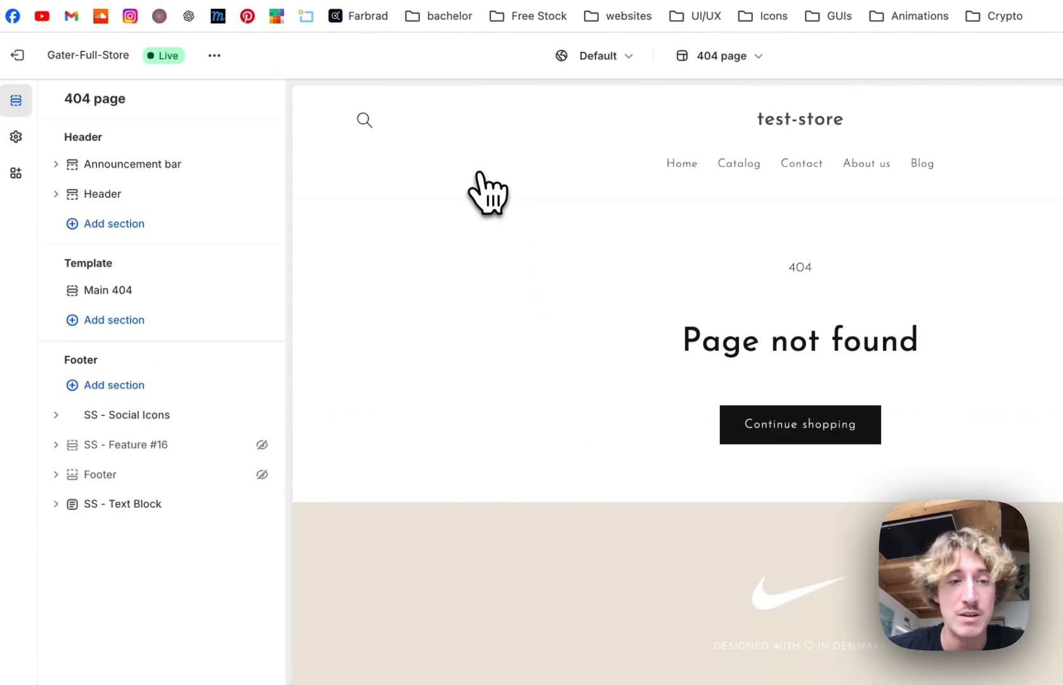
left_click(114, 320)
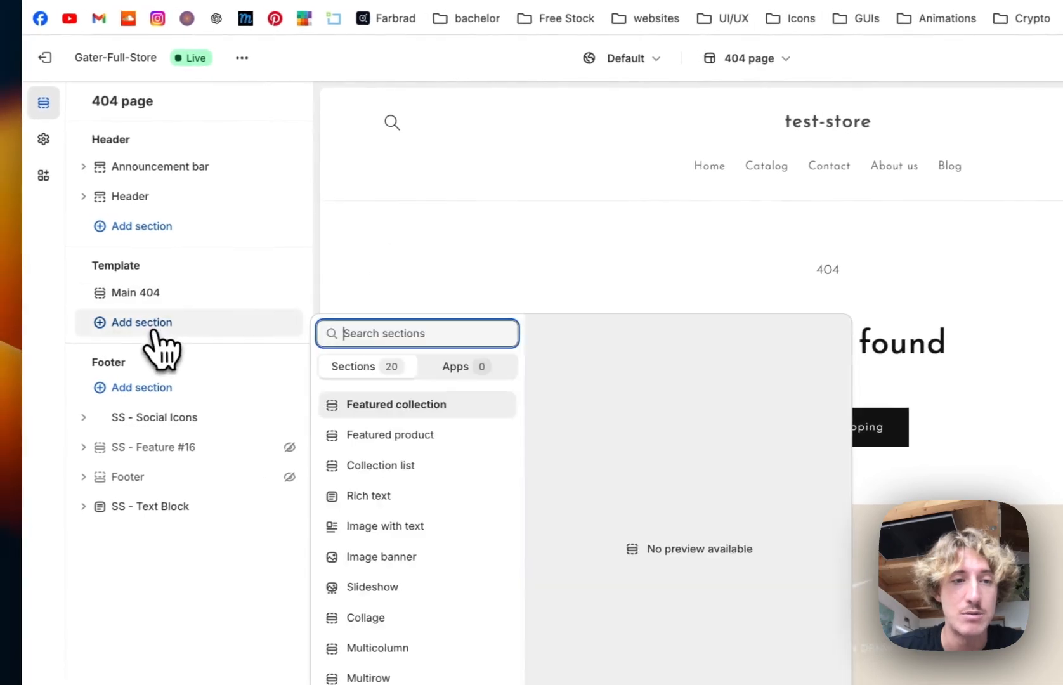
type("404")
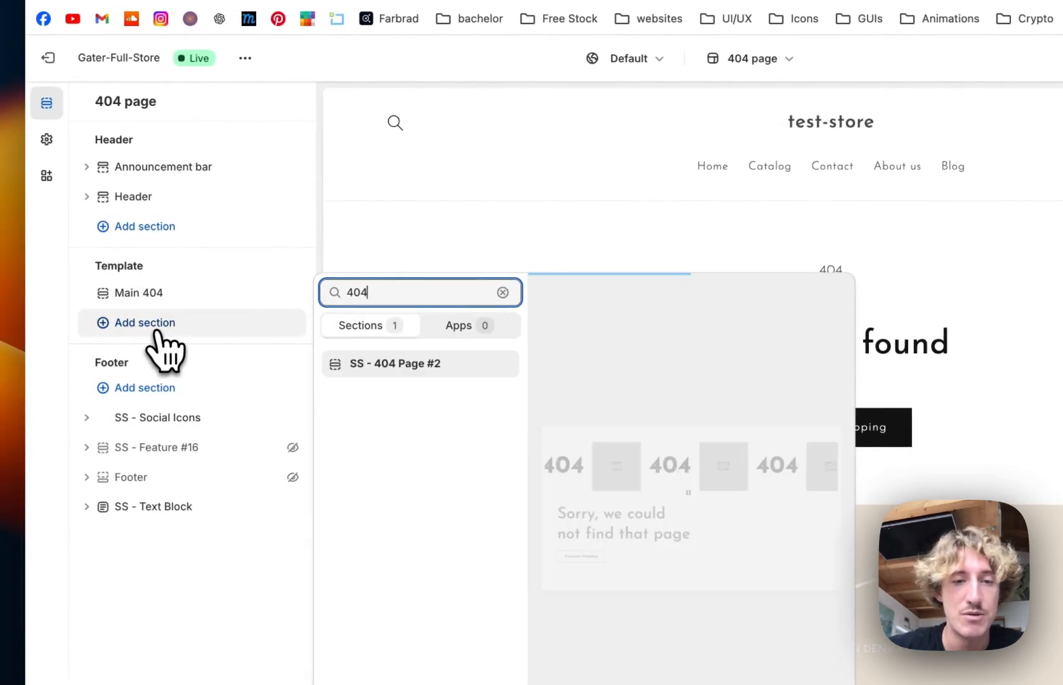
left_click(395, 364)
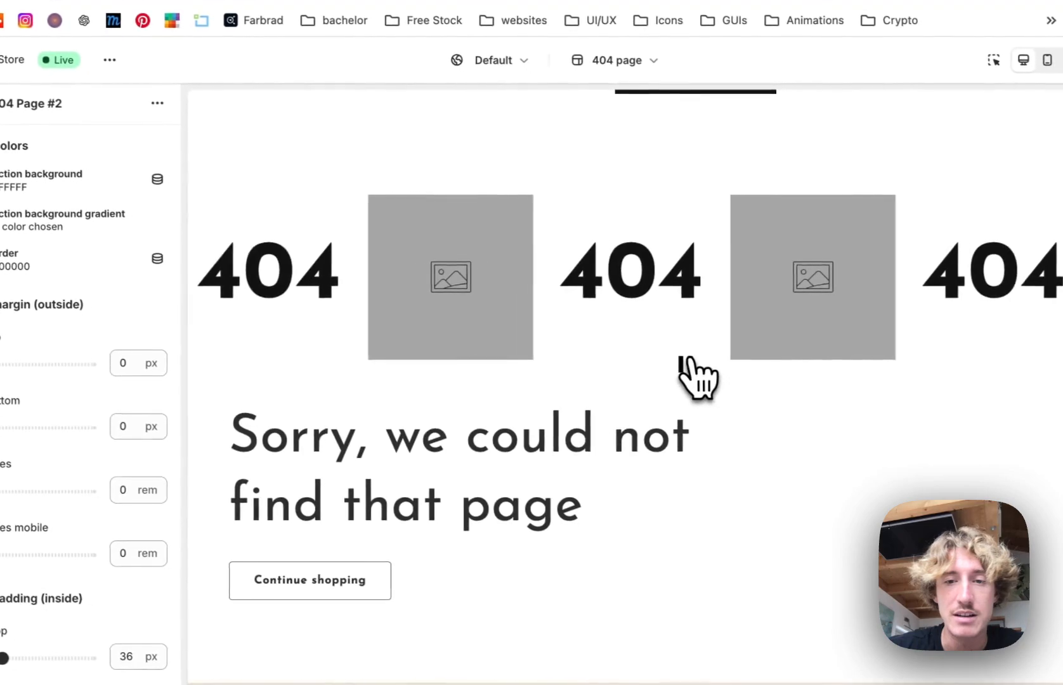
Step: Skim the new section's settings and go back to the 404 page's section outline
scroll("down", 3)
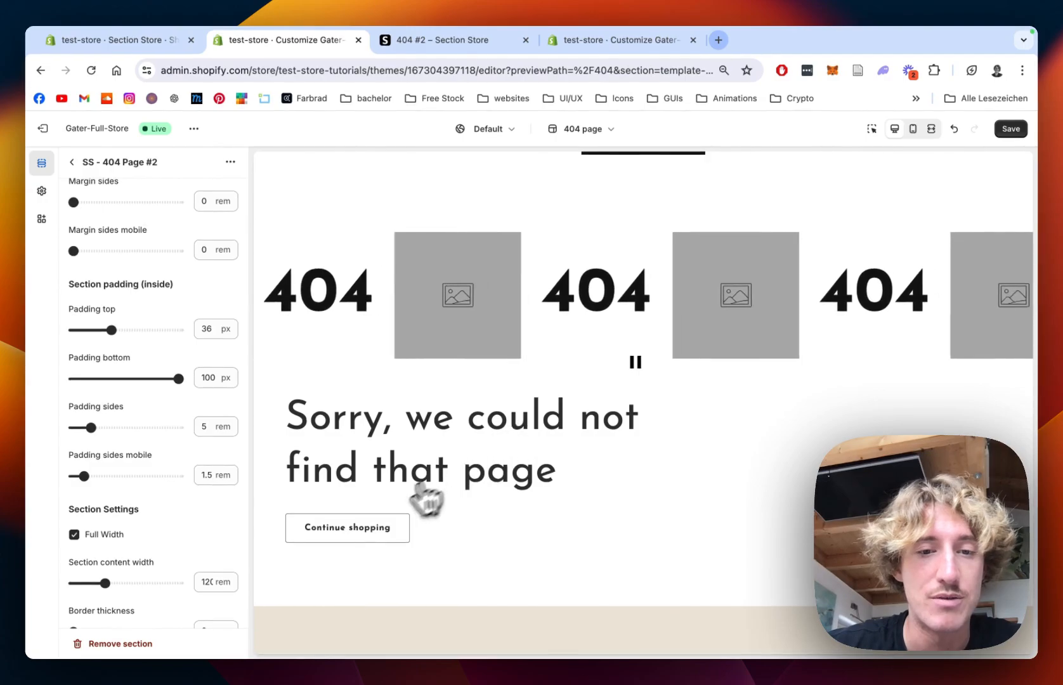
scroll("up", 3)
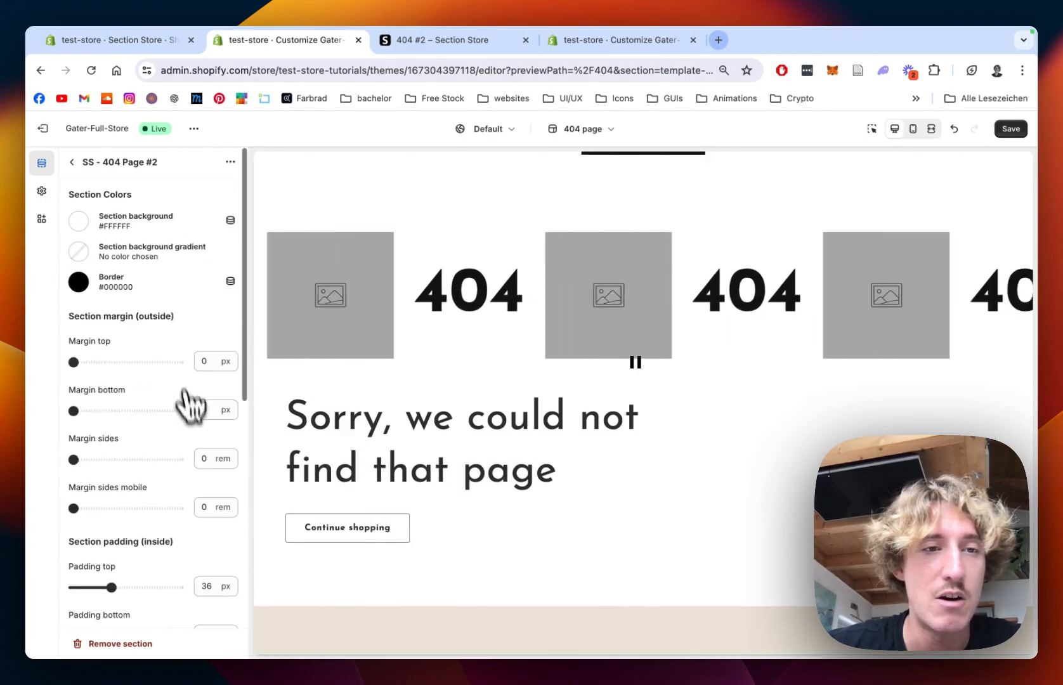
left_click(71, 161)
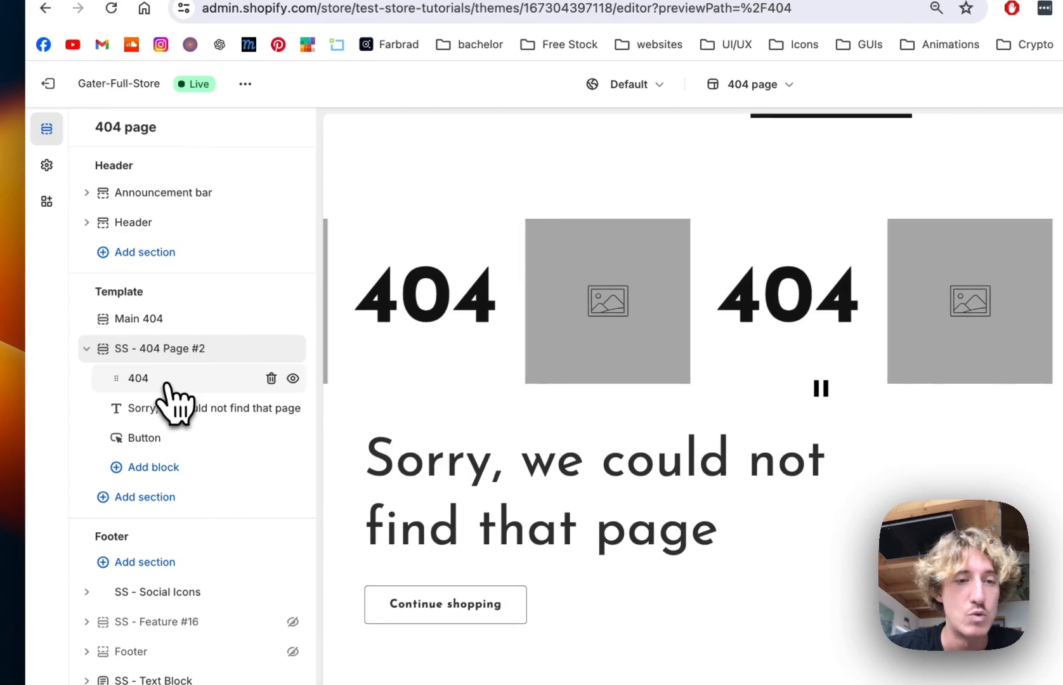
Step: Set the scrolling 404 text to 180 px without pause on hover and start selecting its image
left_click(192, 407)
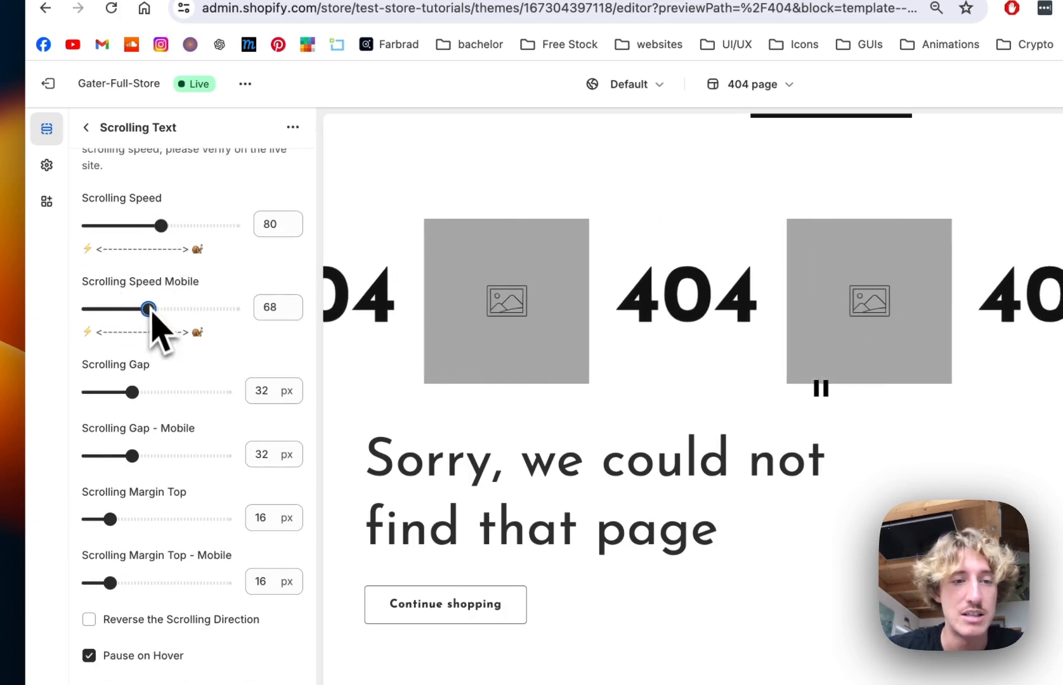
scroll("down", 3)
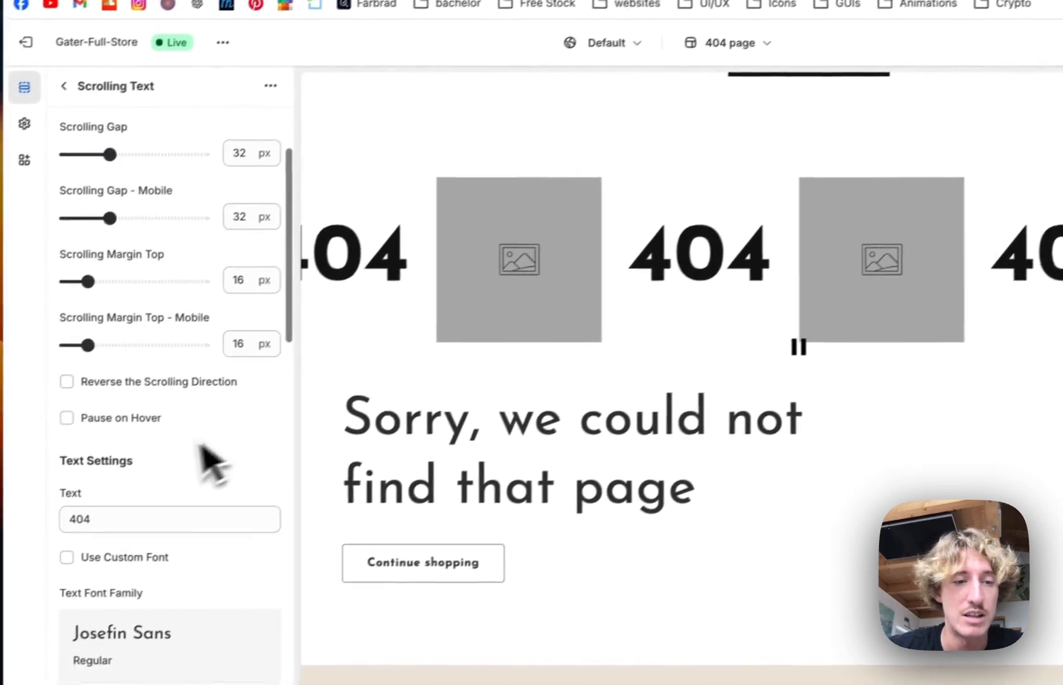
scroll("down", 3)
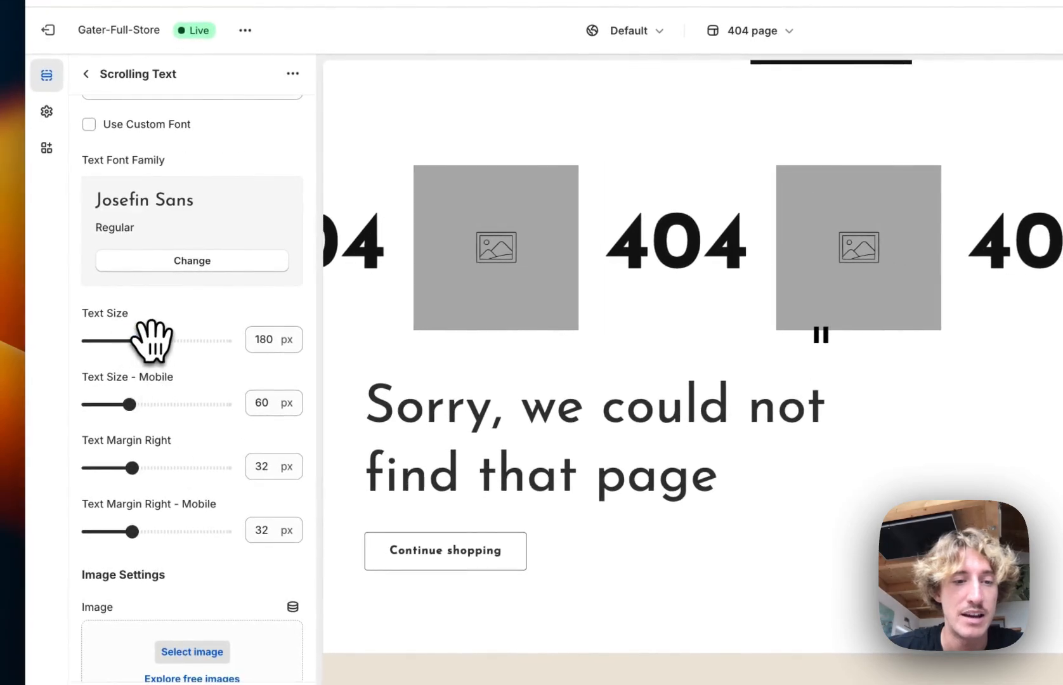
scroll("down", 3)
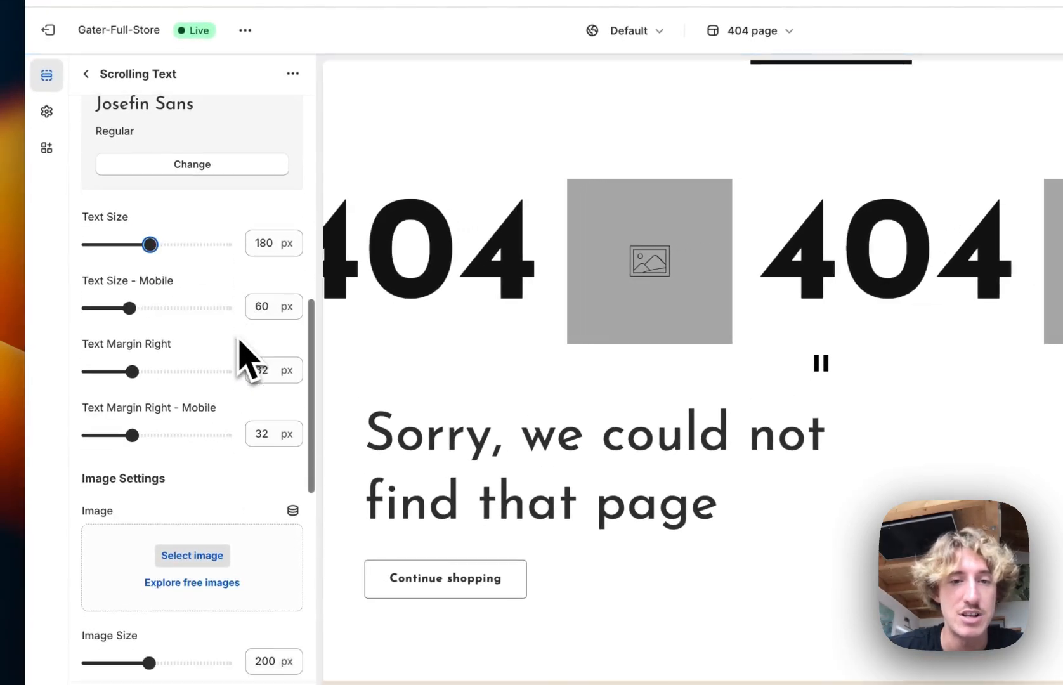
left_click(192, 554)
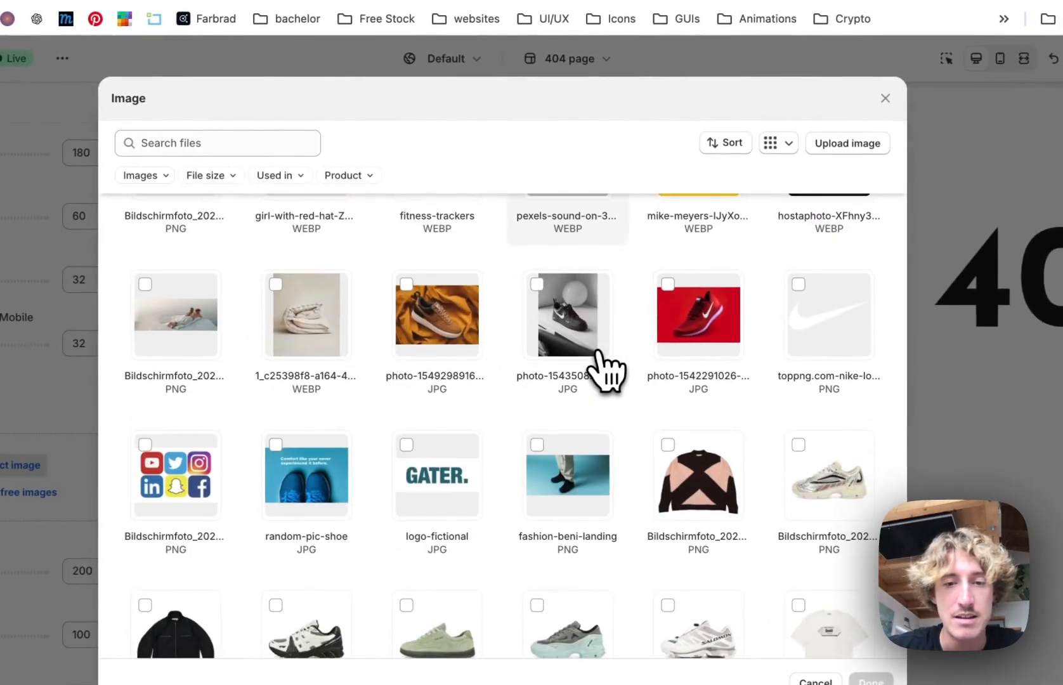
Step: Use the BENI logo as the marquee image and make the scrolling 404 text orange
scroll("down", 3)
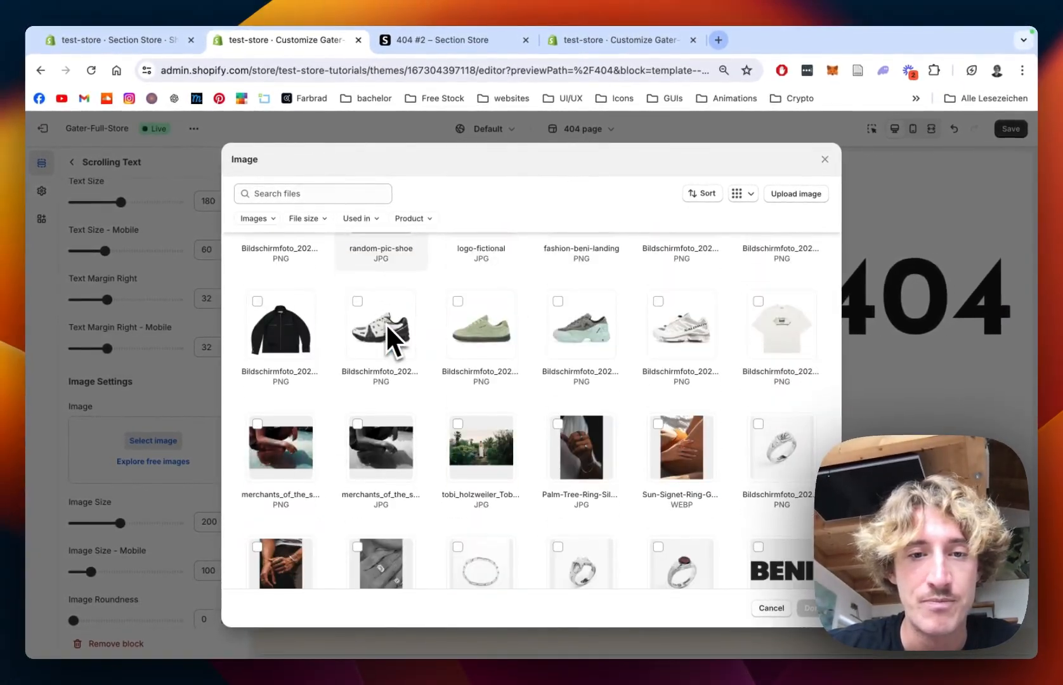
left_click(780, 465)
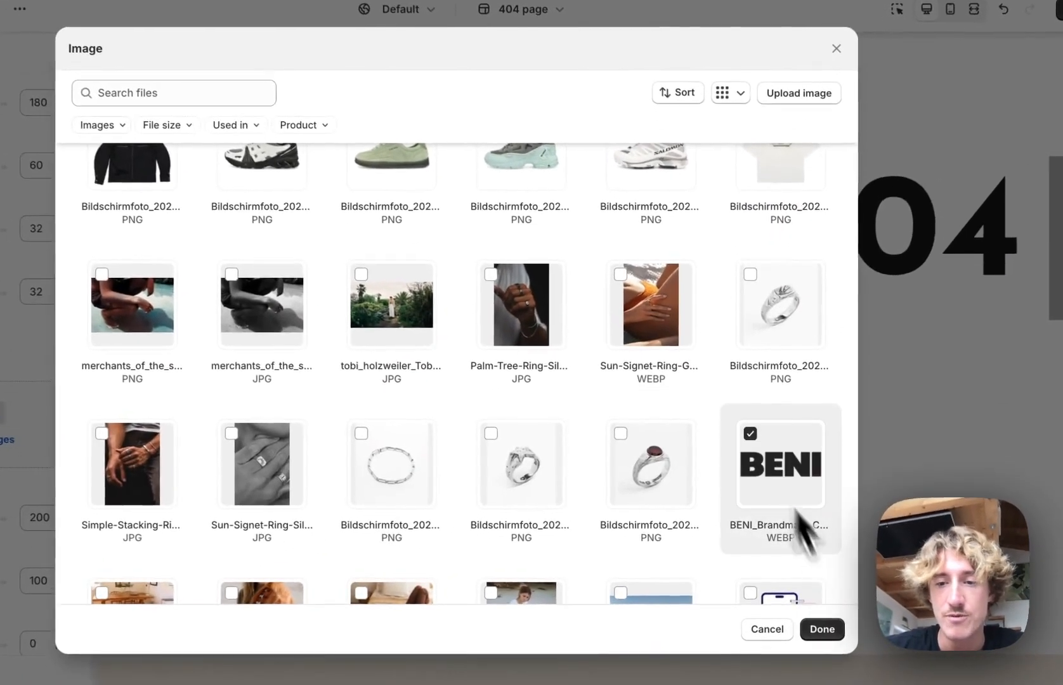
left_click(820, 629)
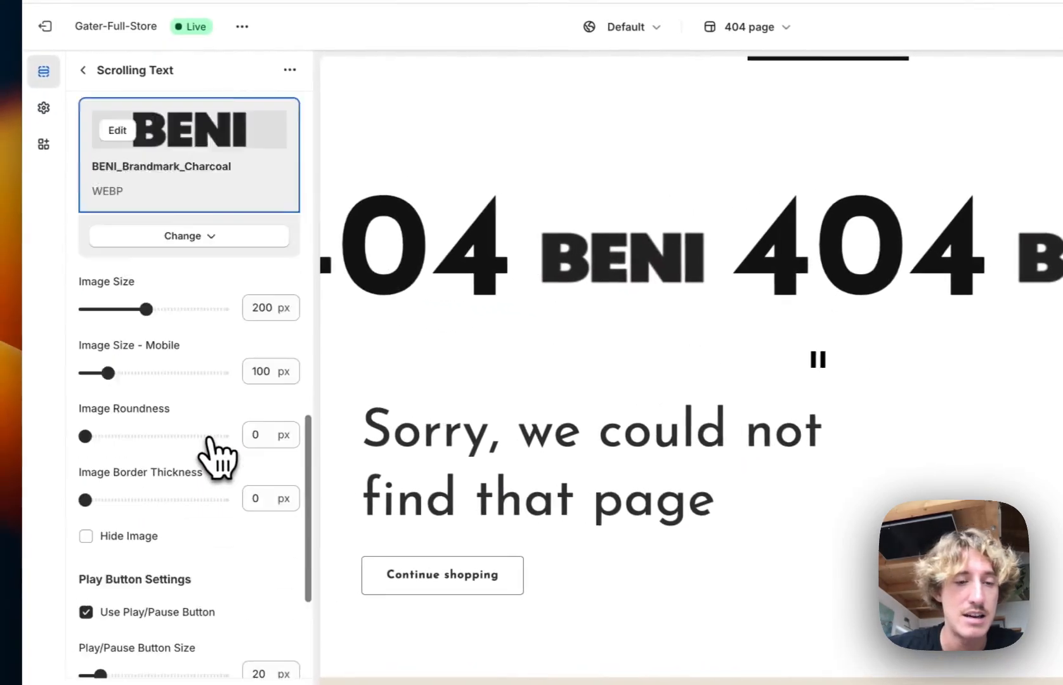
left_click(95, 572)
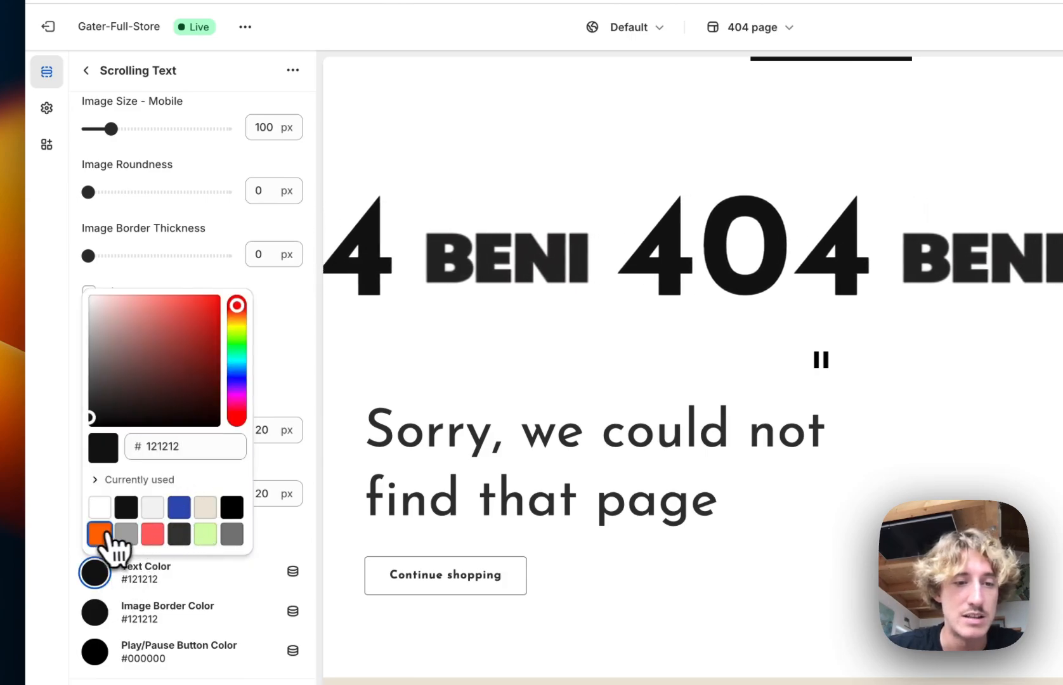
left_click(100, 520)
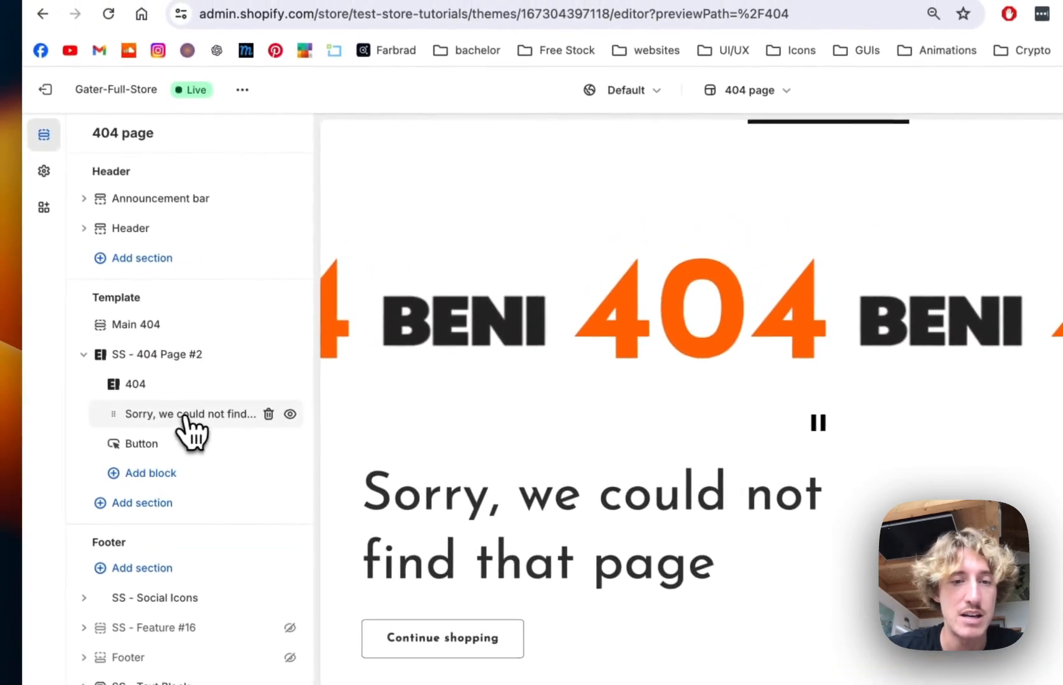
Step: Change the heading to start with 'ERROR' and colour the heading orange
left_click(190, 413)
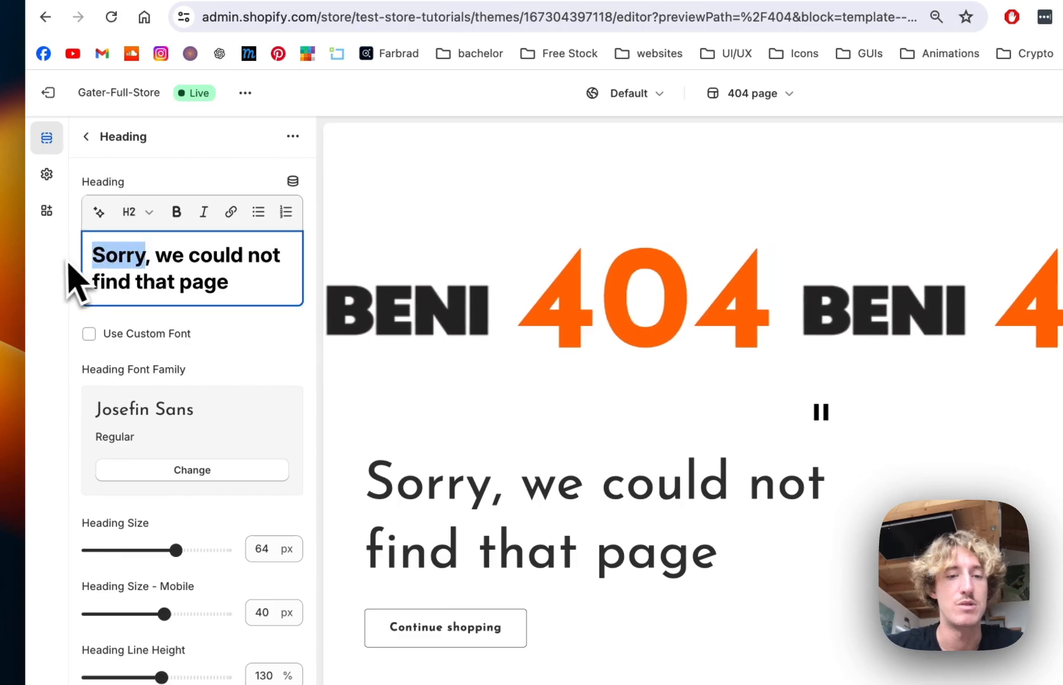
type("ERROR")
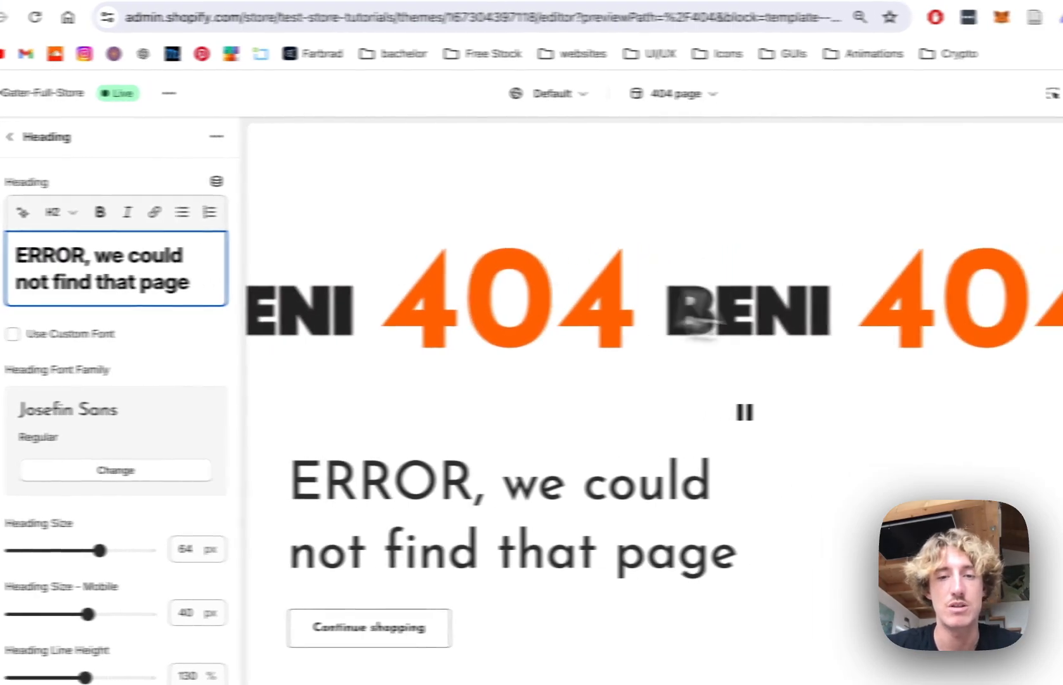
scroll("down", 3)
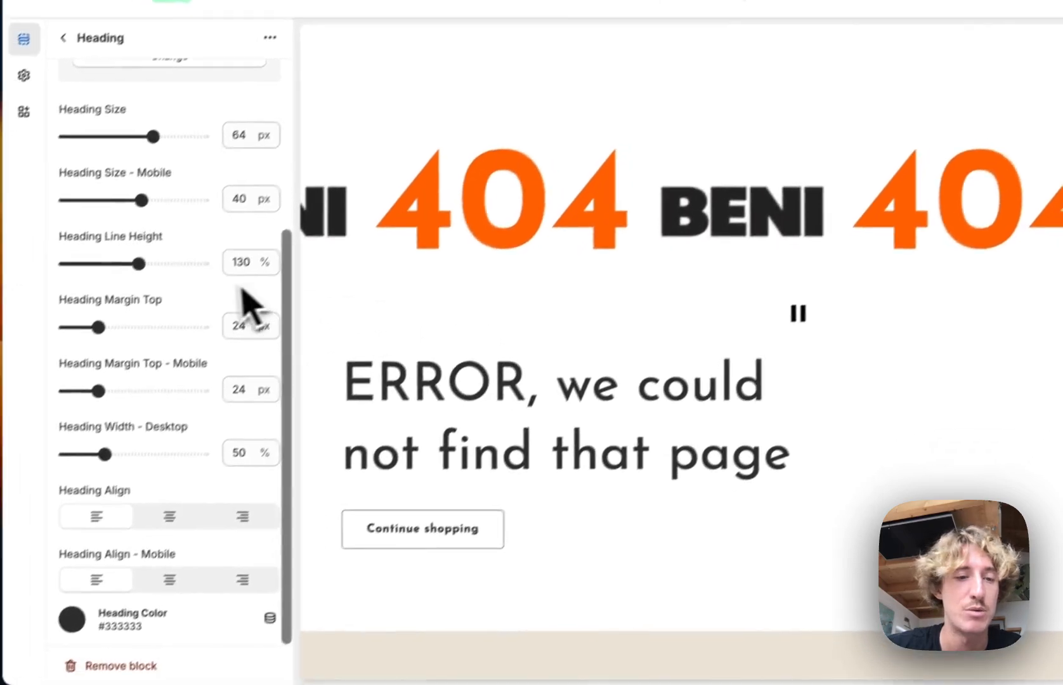
left_click(71, 619)
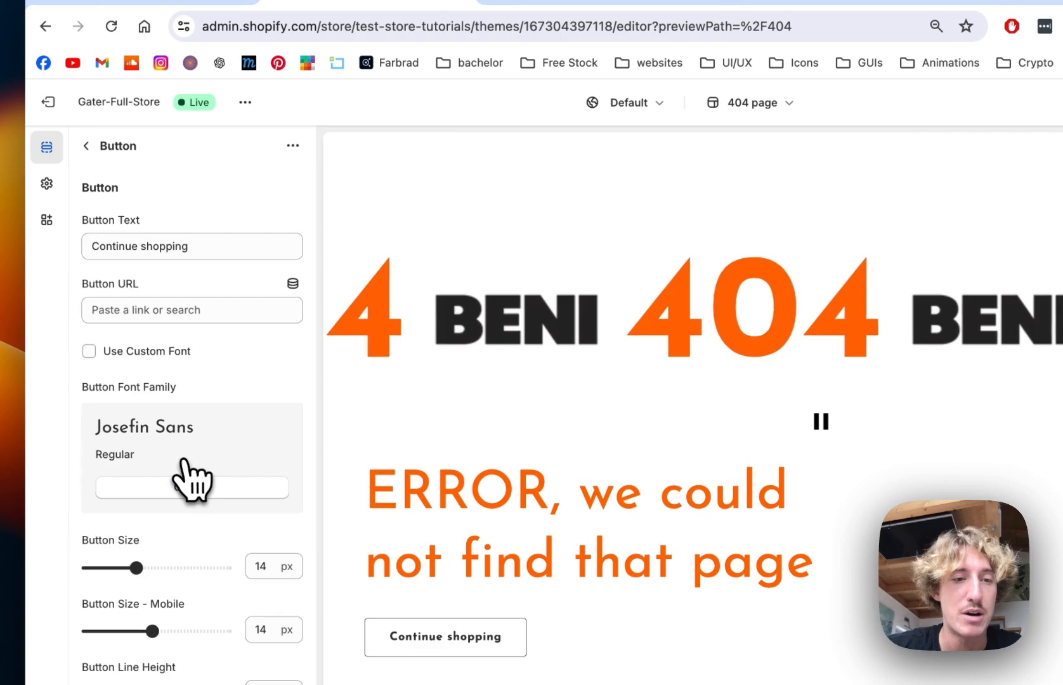
Step: Link the Continue shopping button to All collections and return to the page outline
left_click(192, 309)
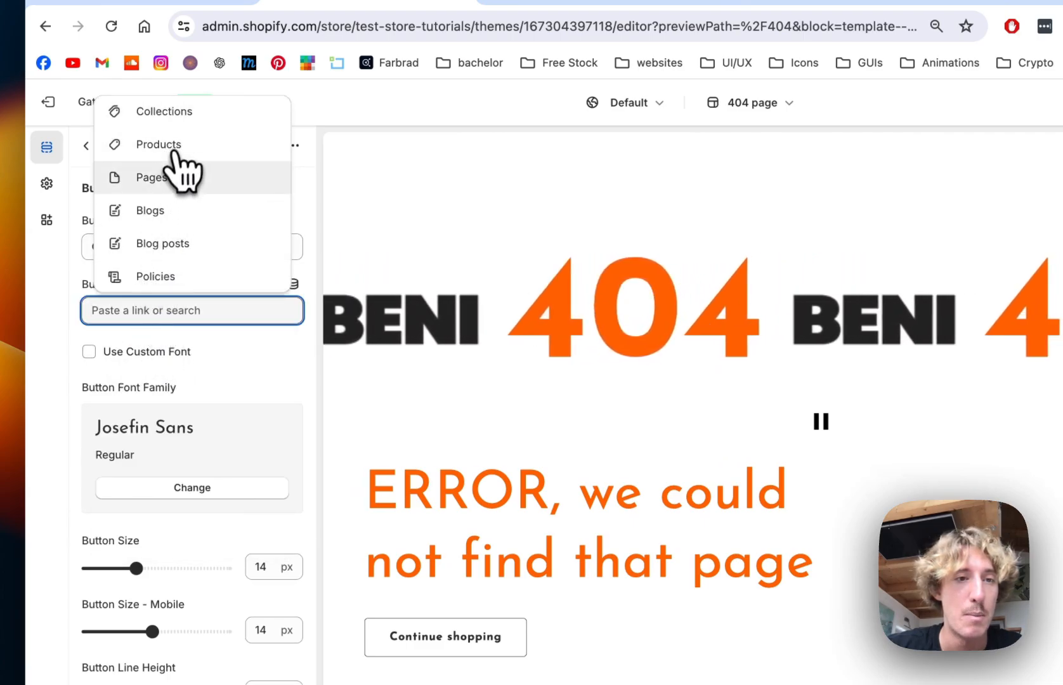
left_click(151, 177)
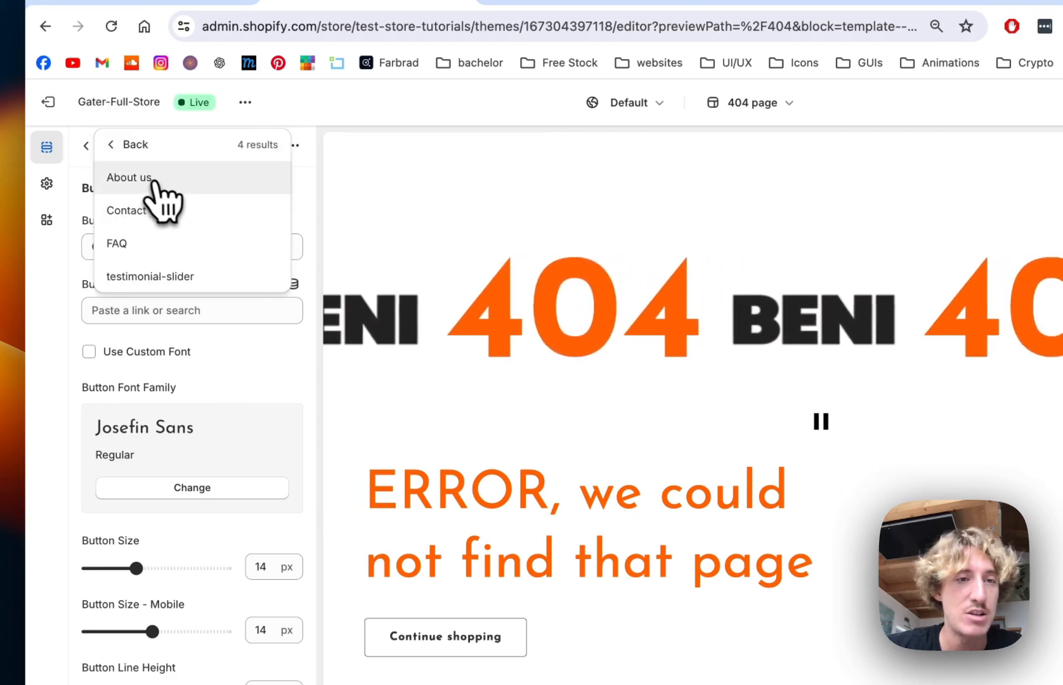
left_click(191, 310)
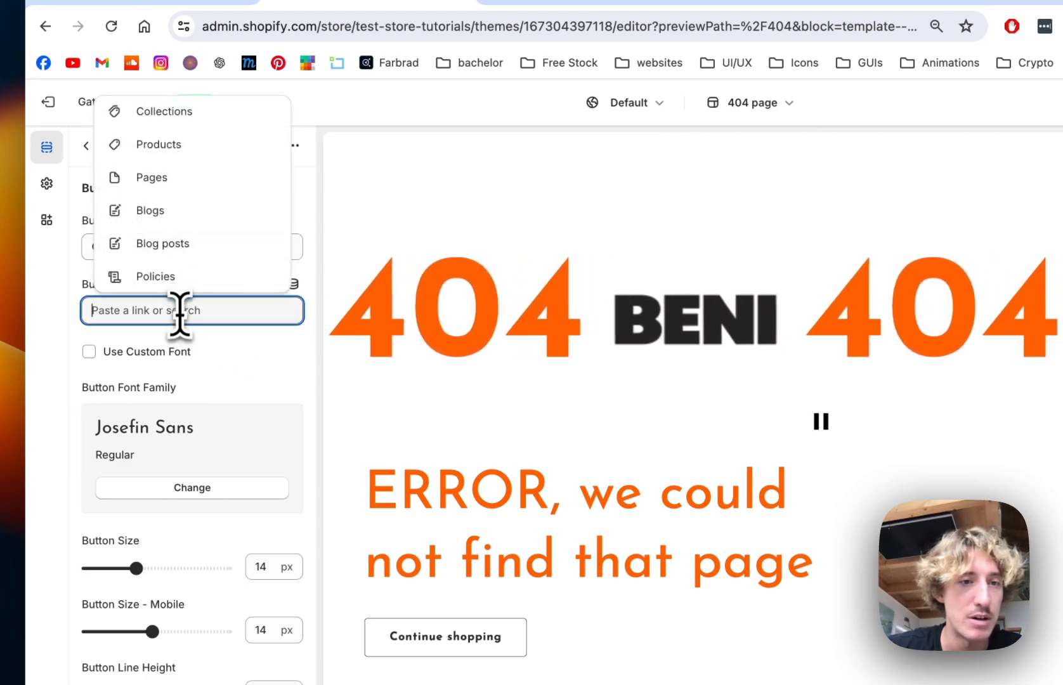
left_click(163, 111)
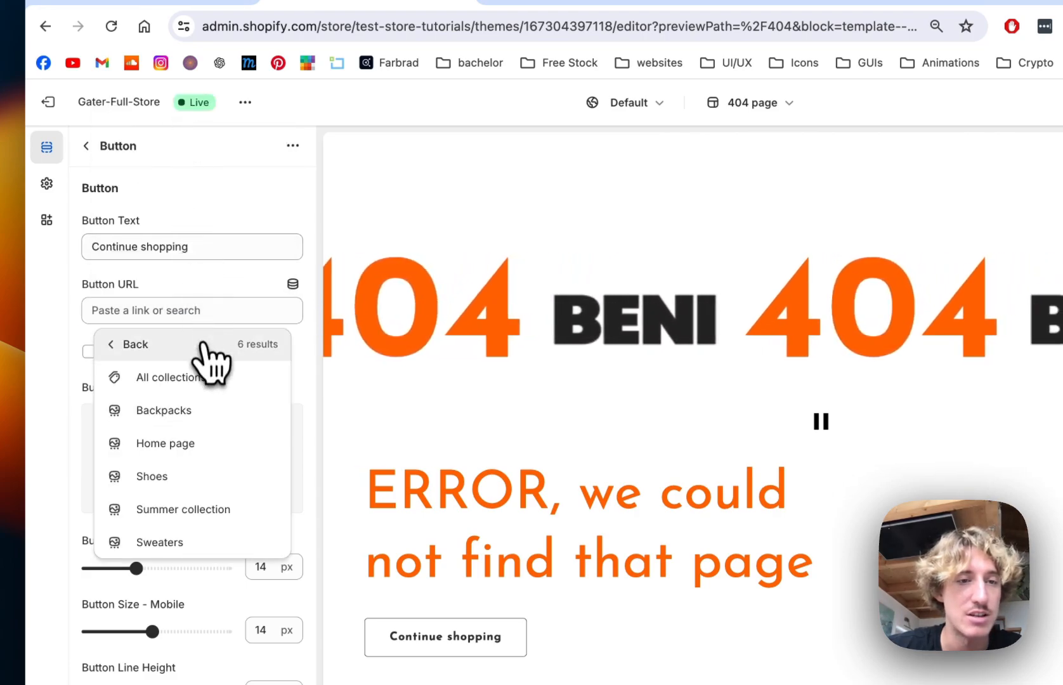
left_click(166, 377)
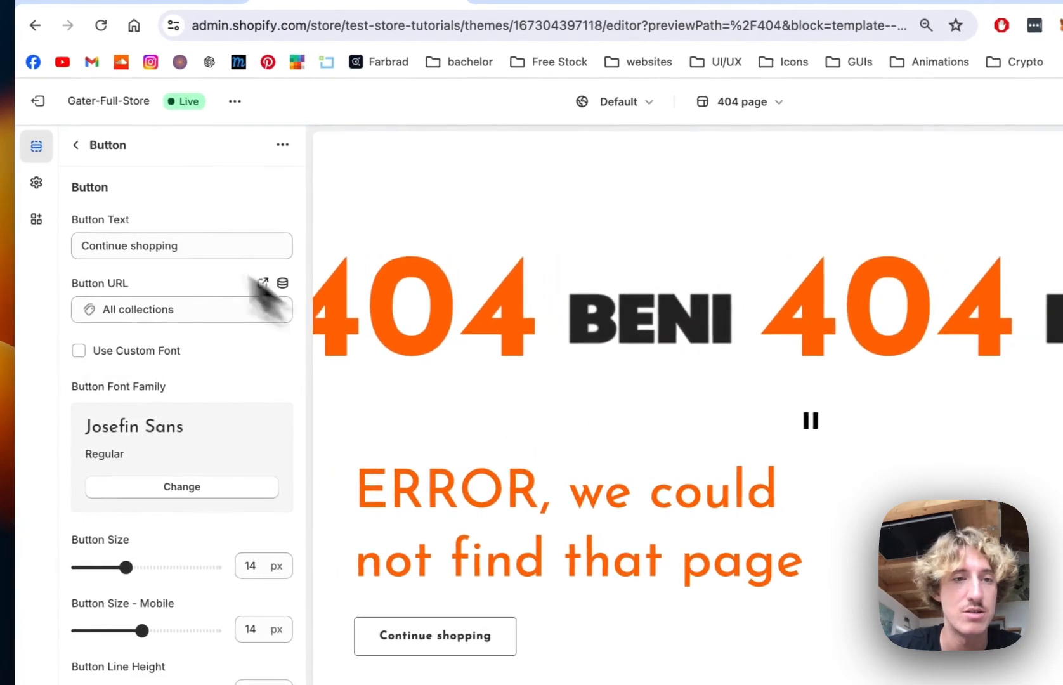
left_click(75, 144)
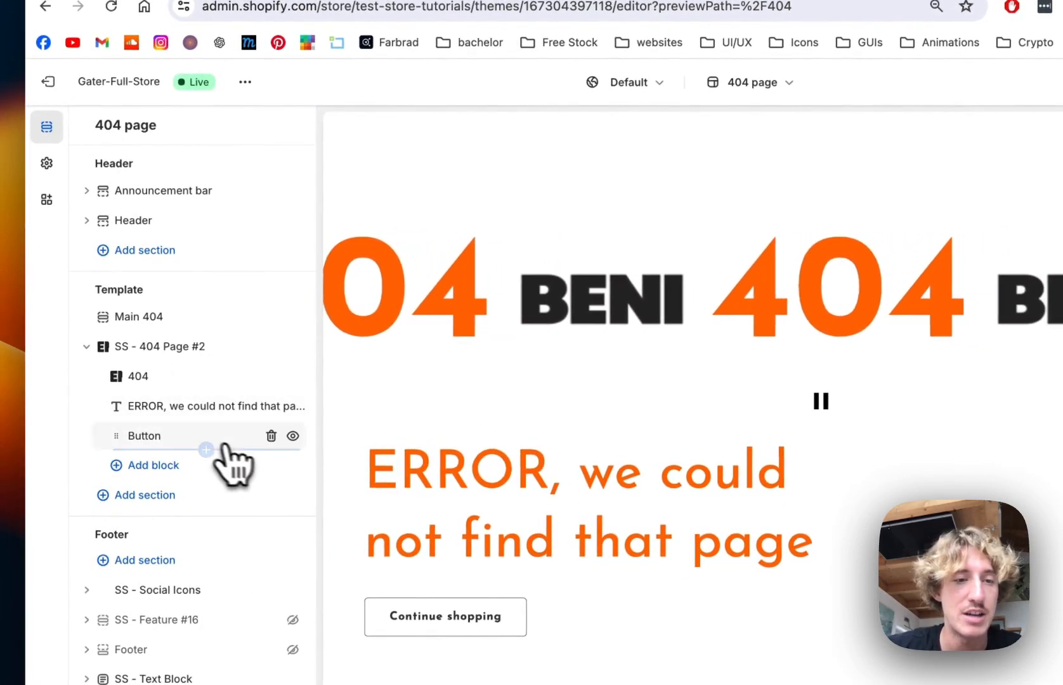
Step: Set the SS - 404 Page #2 section background to the light green swatch
left_click(161, 346)
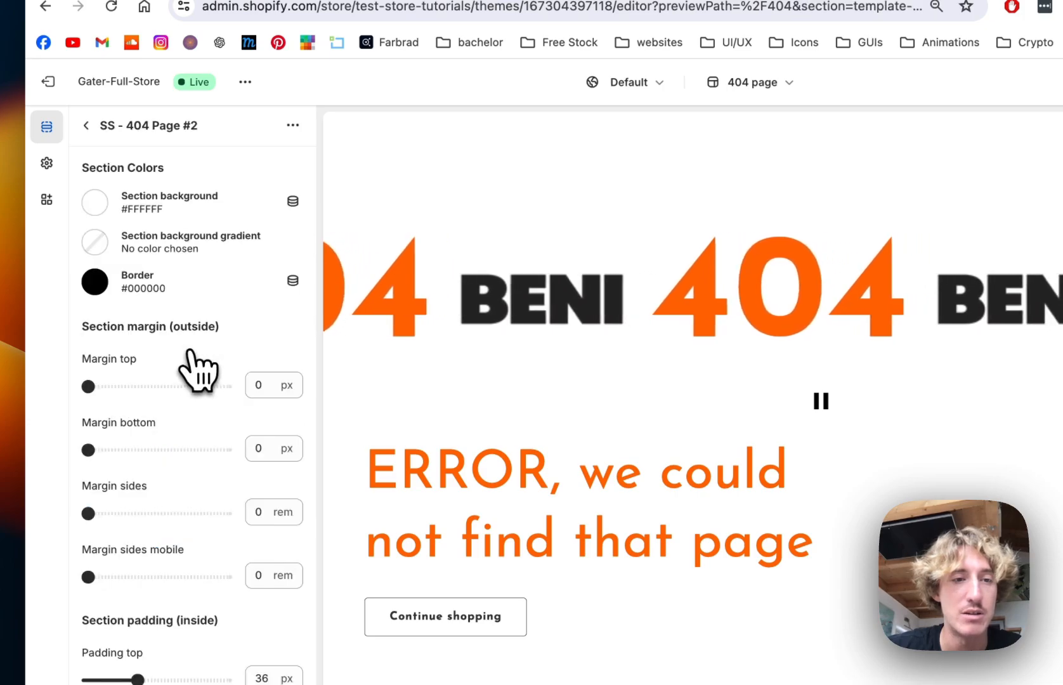
left_click(94, 281)
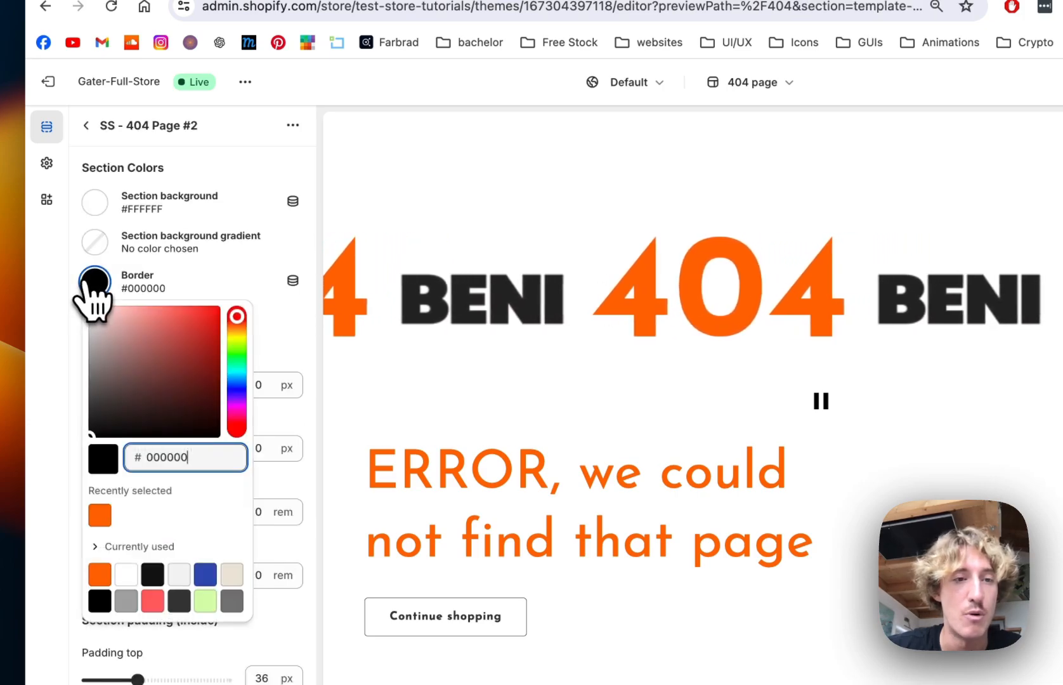
left_click(94, 202)
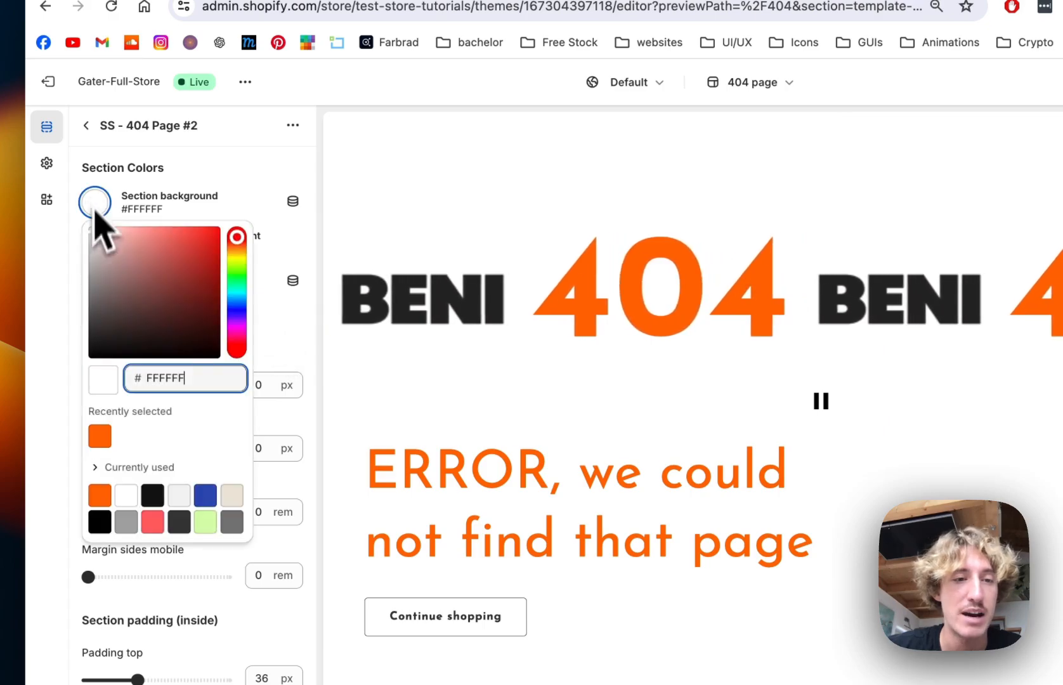
scroll("down", 3)
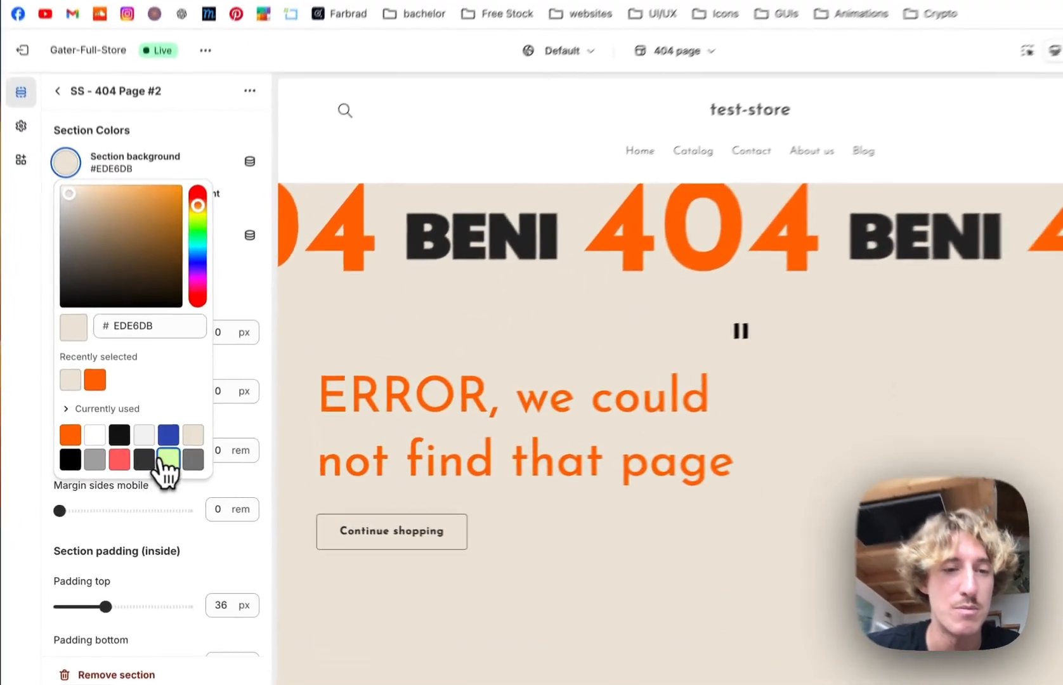
left_click(166, 458)
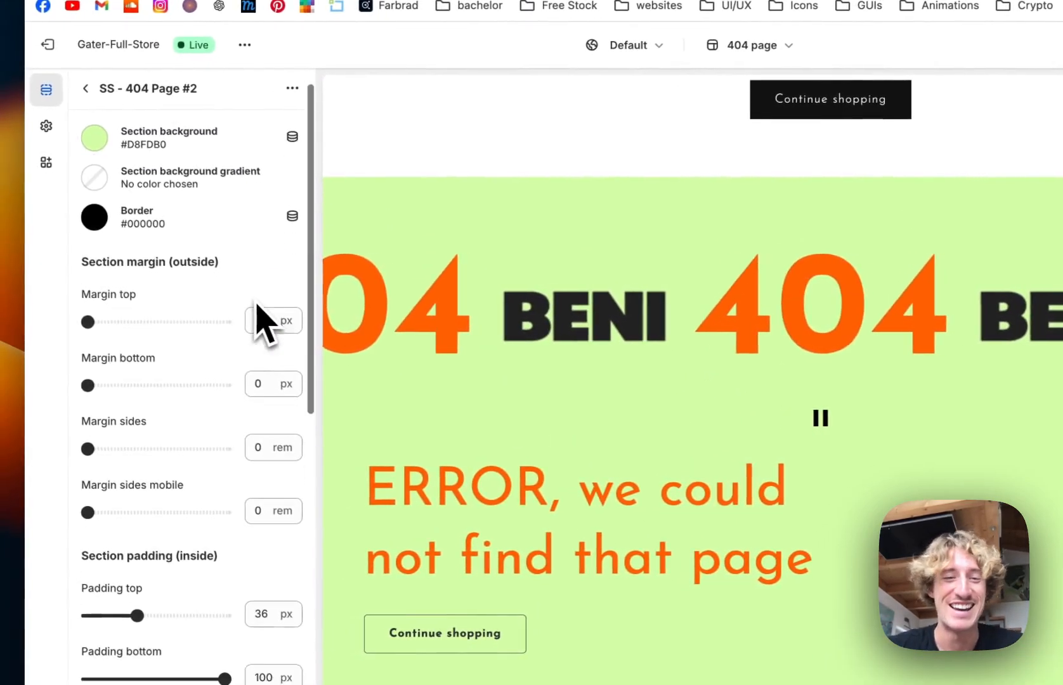
Step: Turn off Full Width so the section keeps more side padding
scroll("down", 3)
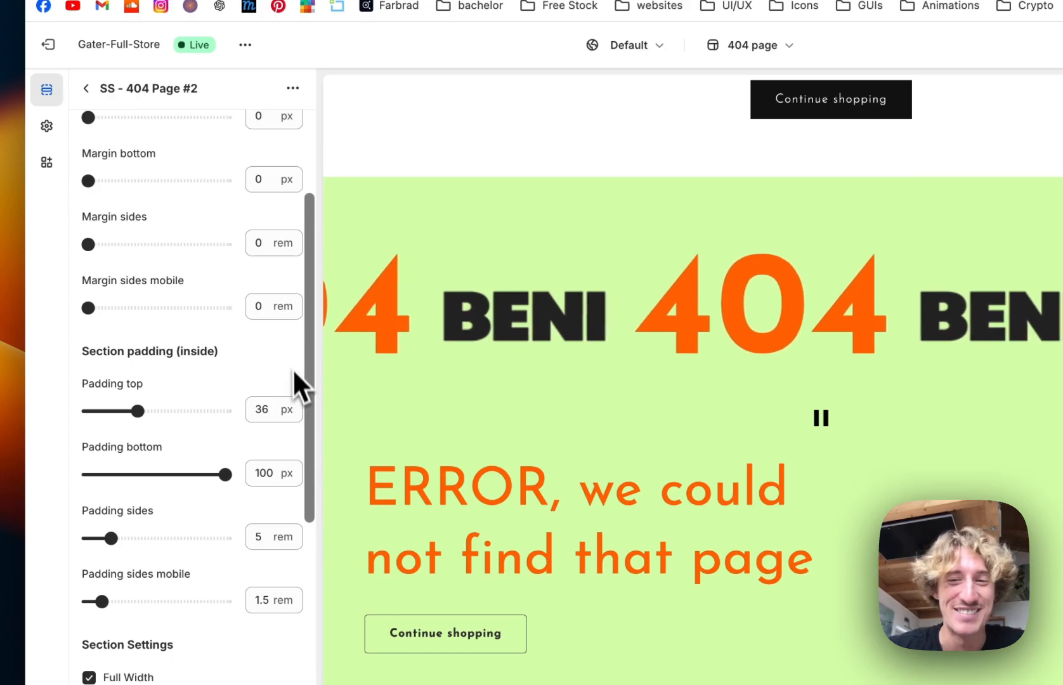
scroll("down", 3)
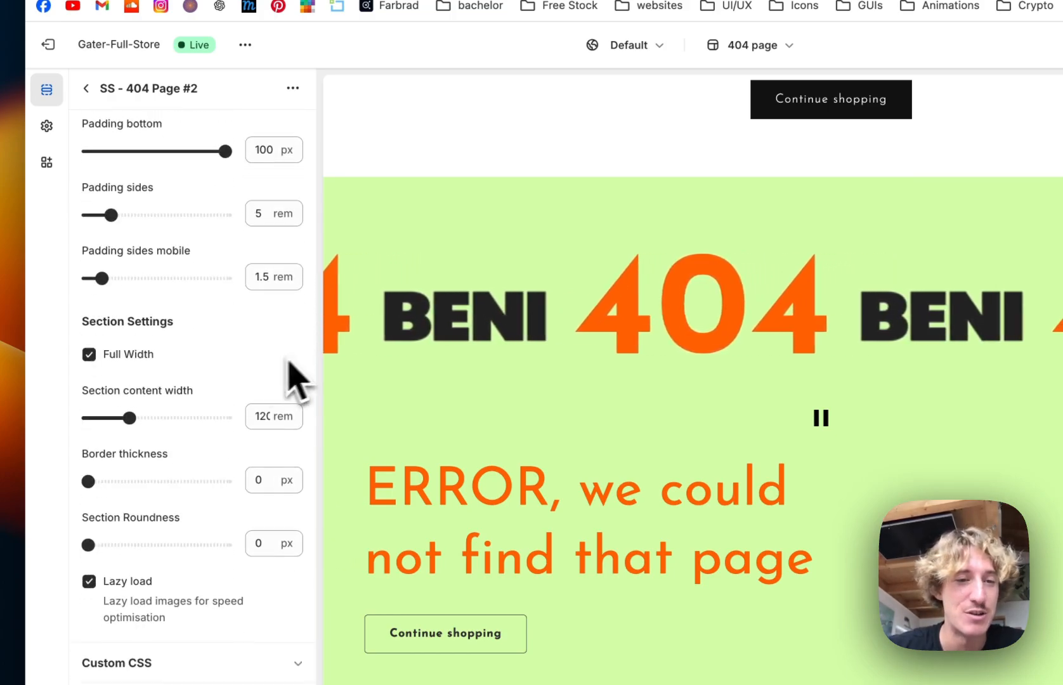
left_click(89, 354)
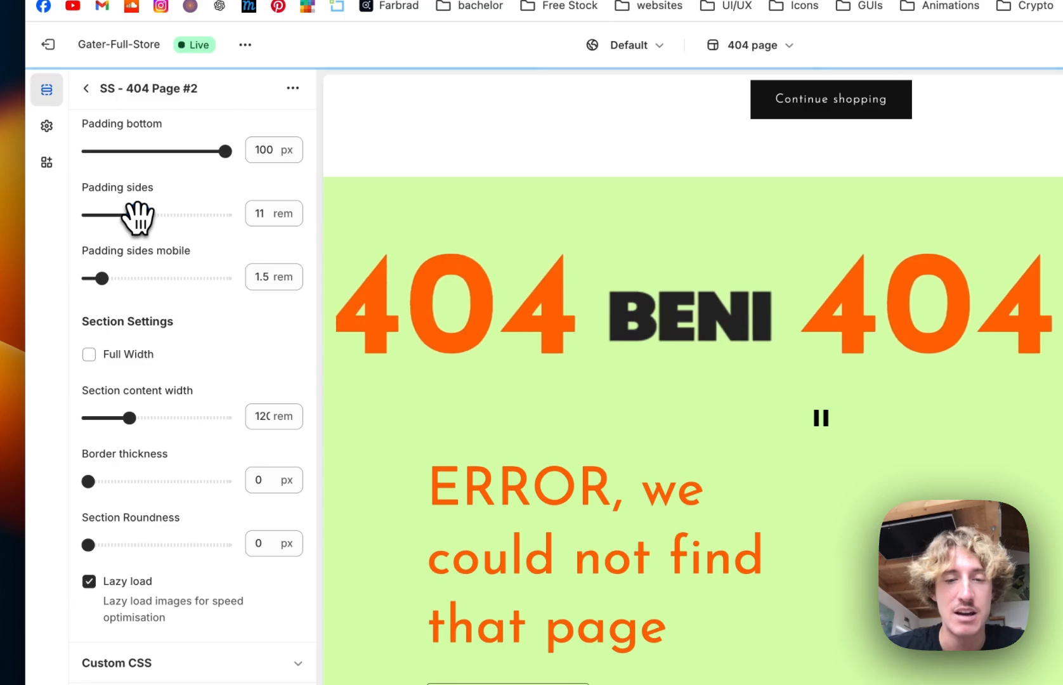
scroll("up", 3)
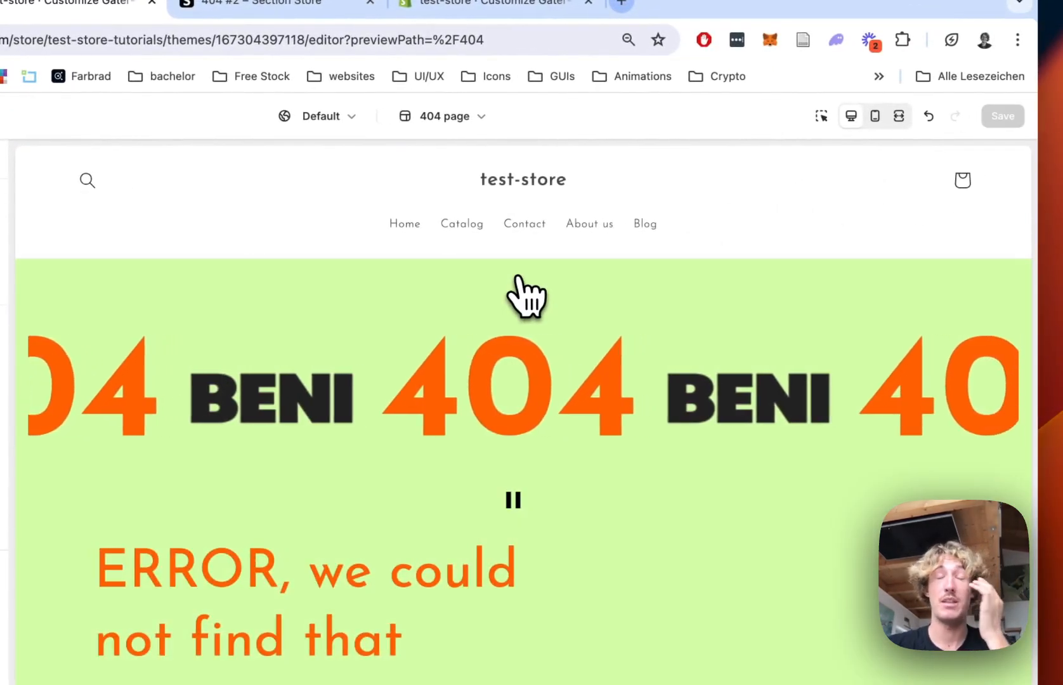
Step: View the live storefront and search it for '404'
left_click(216, 160)
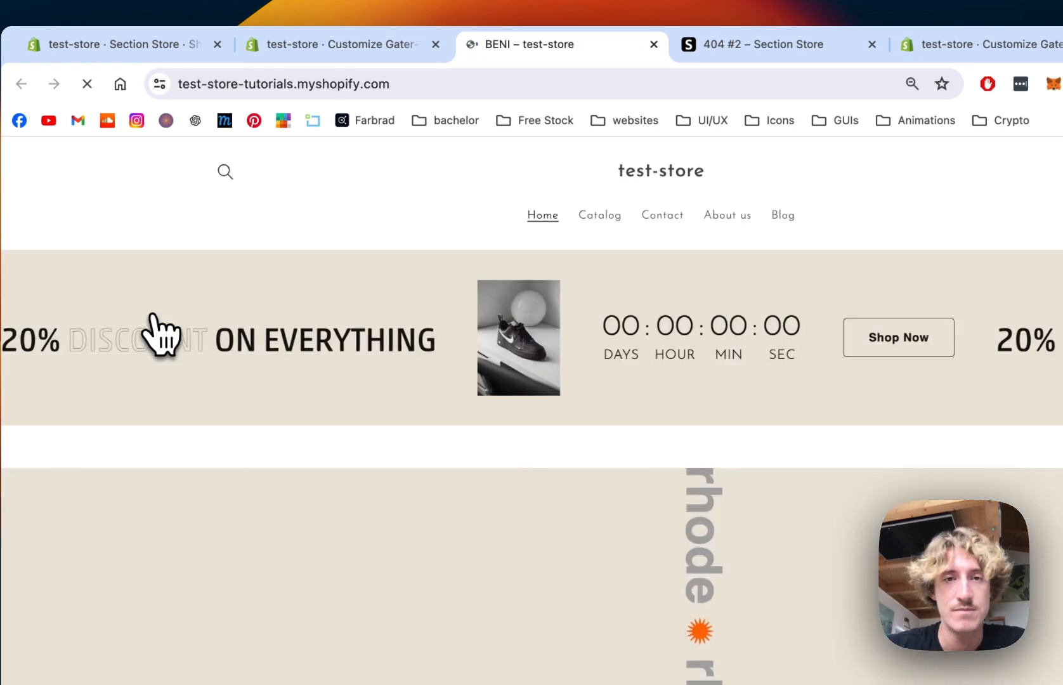
left_click(225, 171)
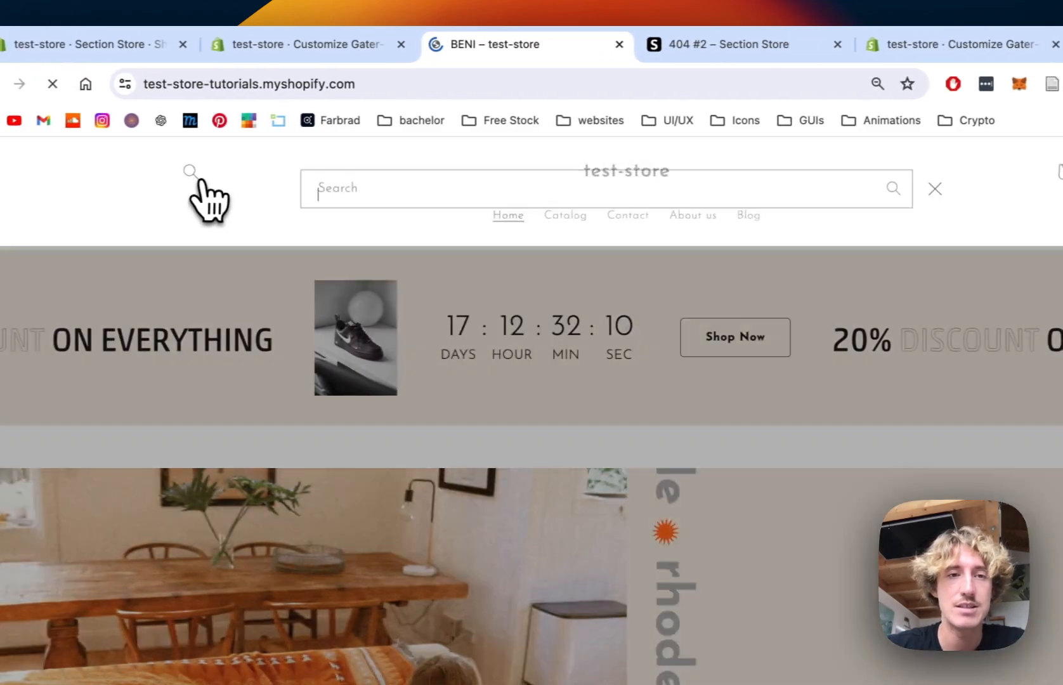
type("404")
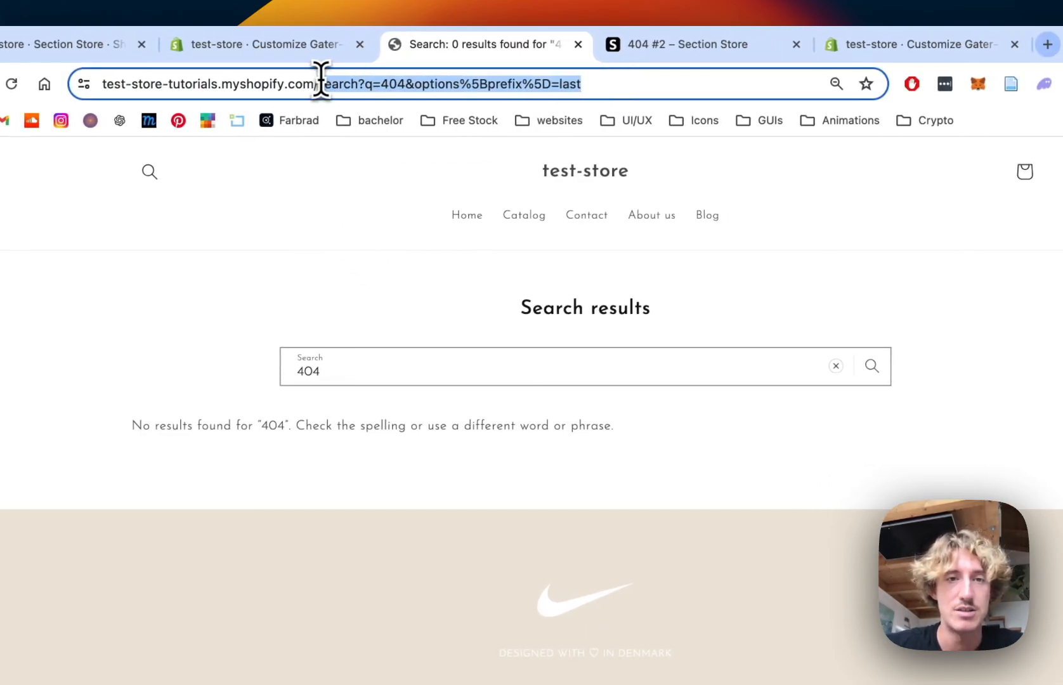
Step: Load the made-up path /sdksjksaf to show the green 404 section below Page not found
type("https://test-store-tutorials.myshopify.com/sdksjksaf")
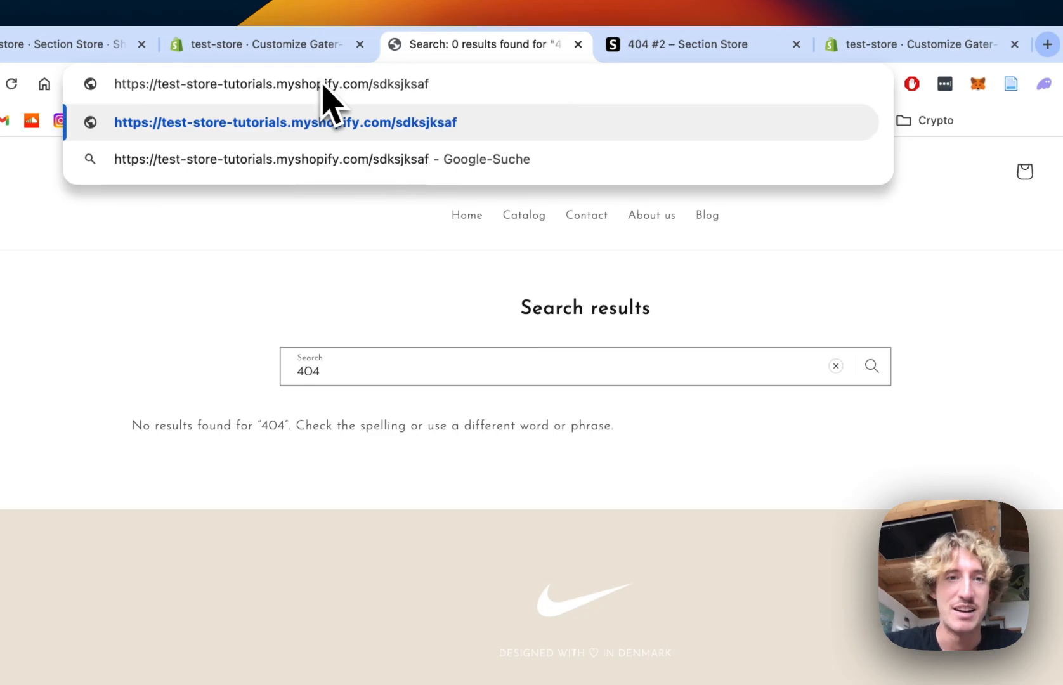
left_click(284, 123)
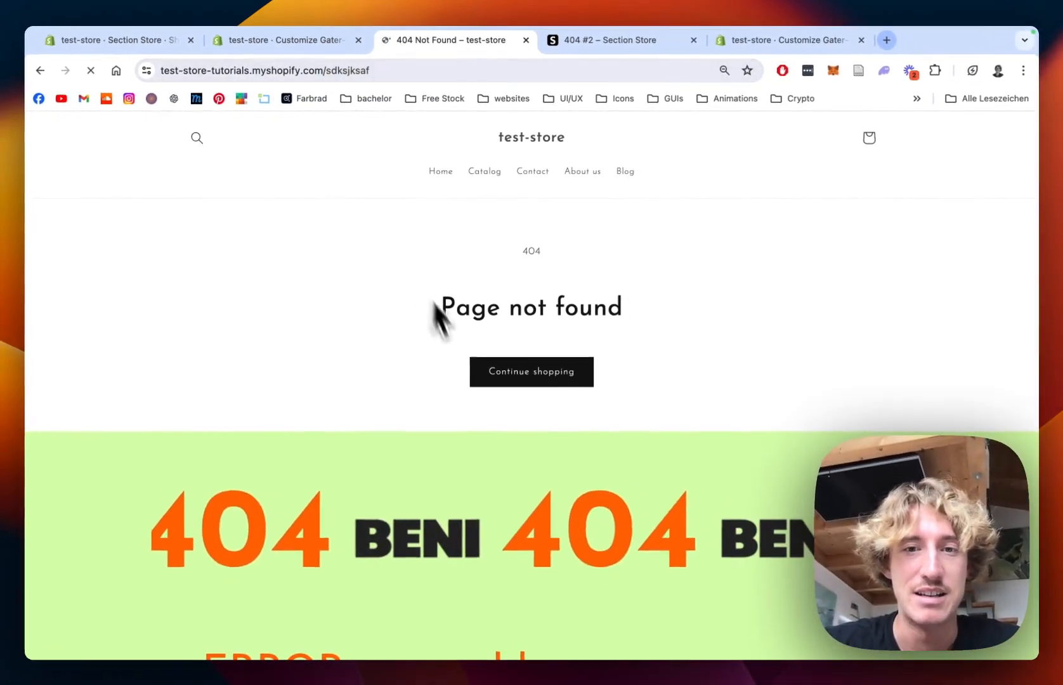
scroll("down", 3)
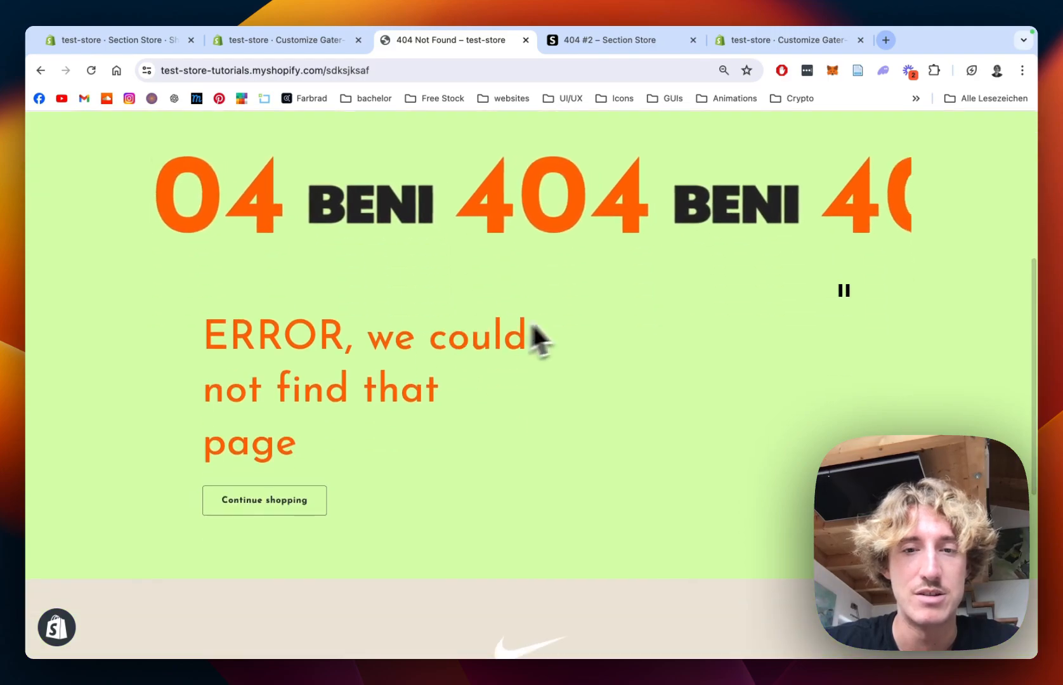
Step: Switch back to the theme editor tab beside the live 404 page
scroll("up", 3)
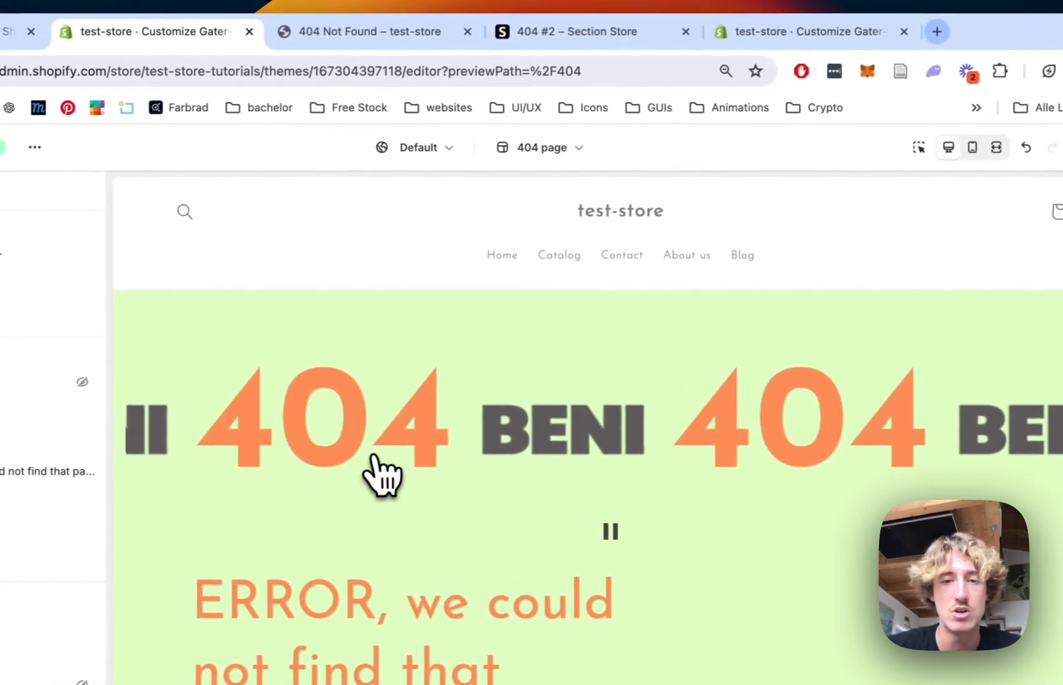
left_click(369, 31)
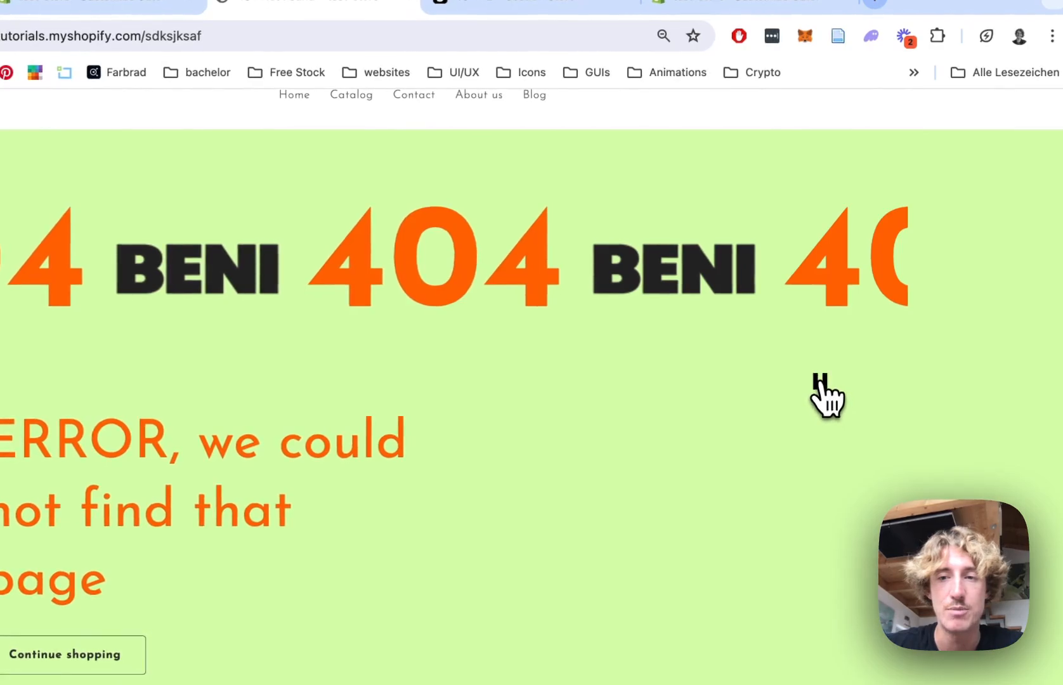
mouse_move(813, 400)
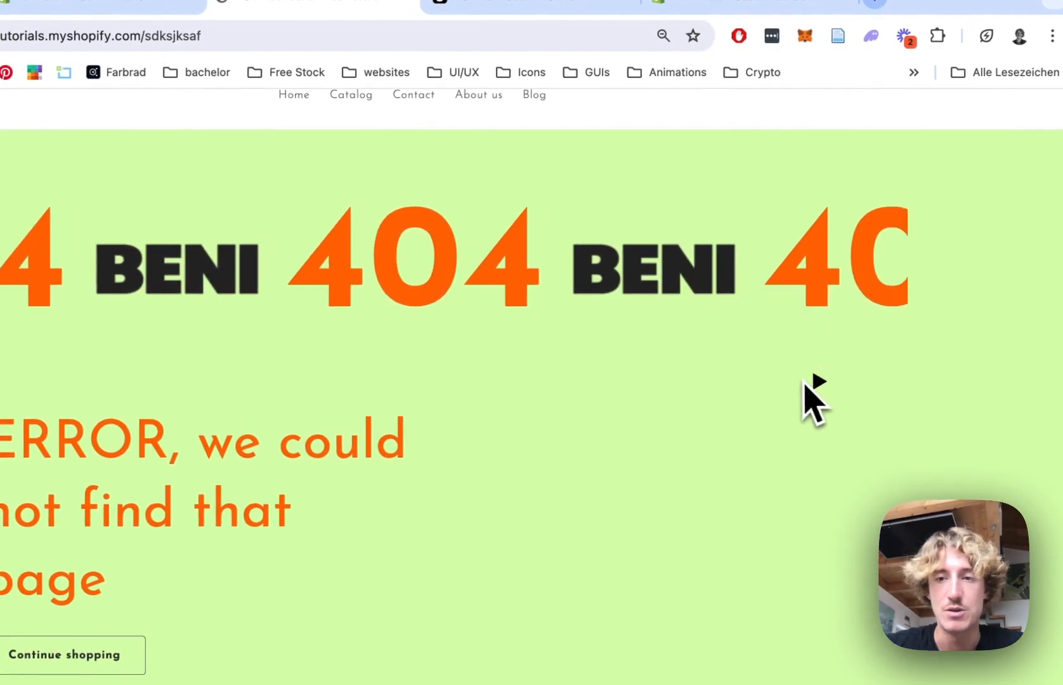